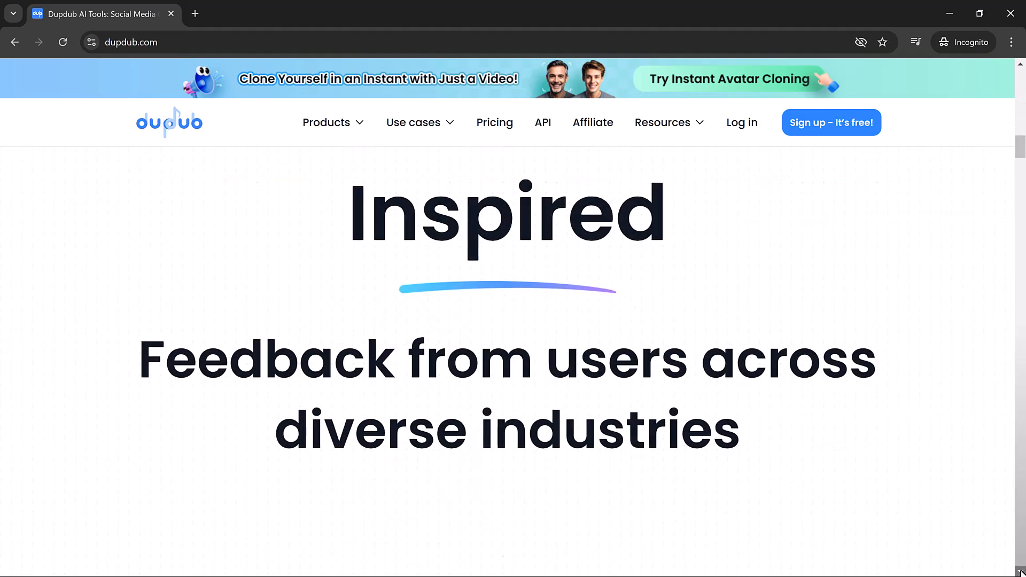
Start the 3-day free trial to reach the AI tools dashboard
scroll(down, 3)
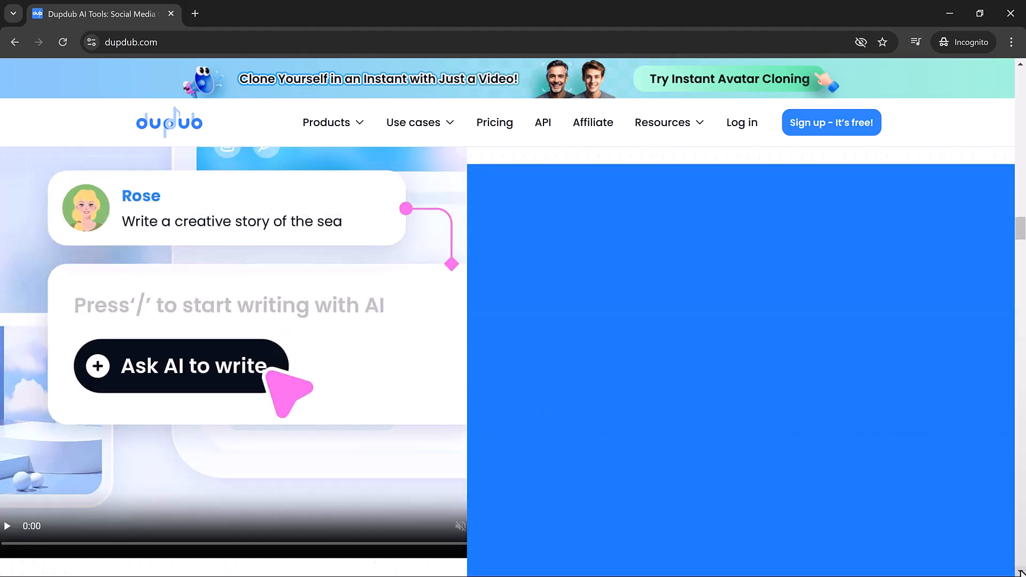
scroll(down, 3)
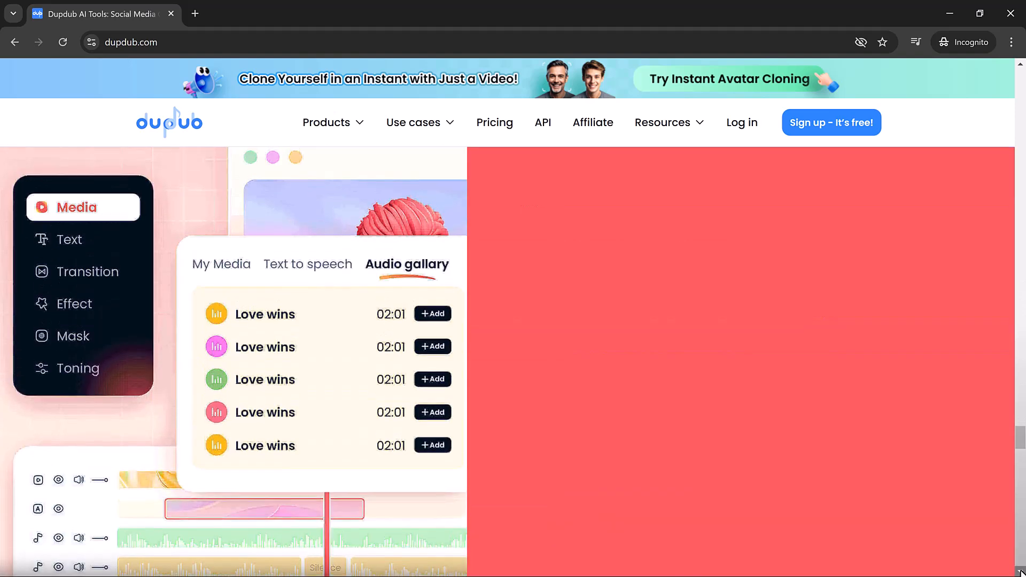
scroll(down, 3)
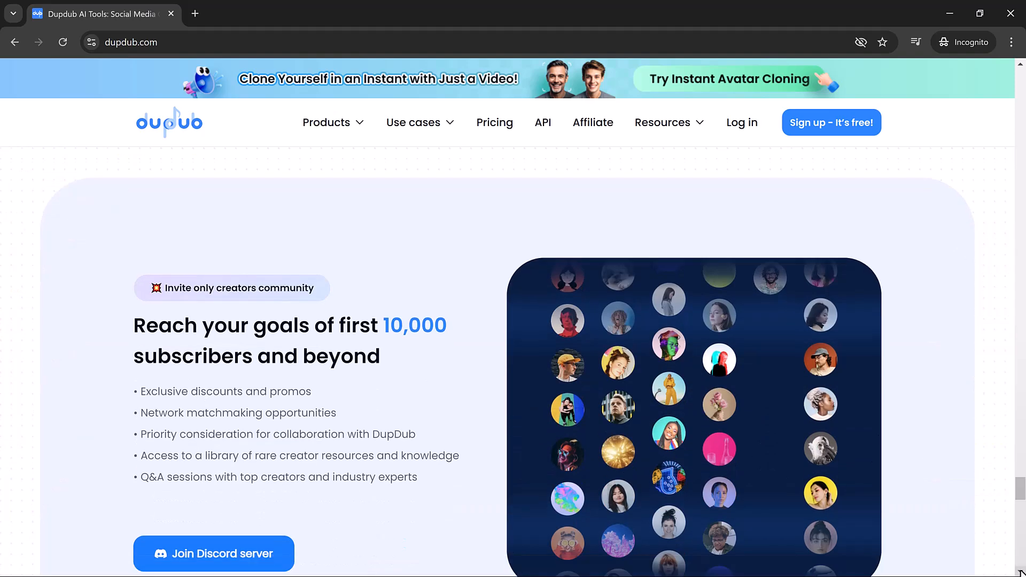
scroll(down, 3)
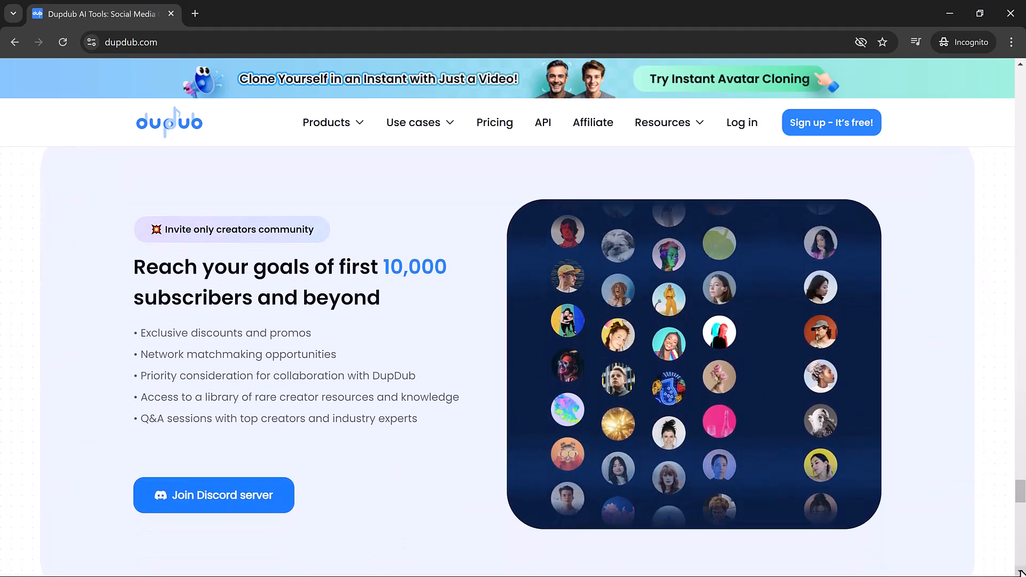
scroll(down, 3)
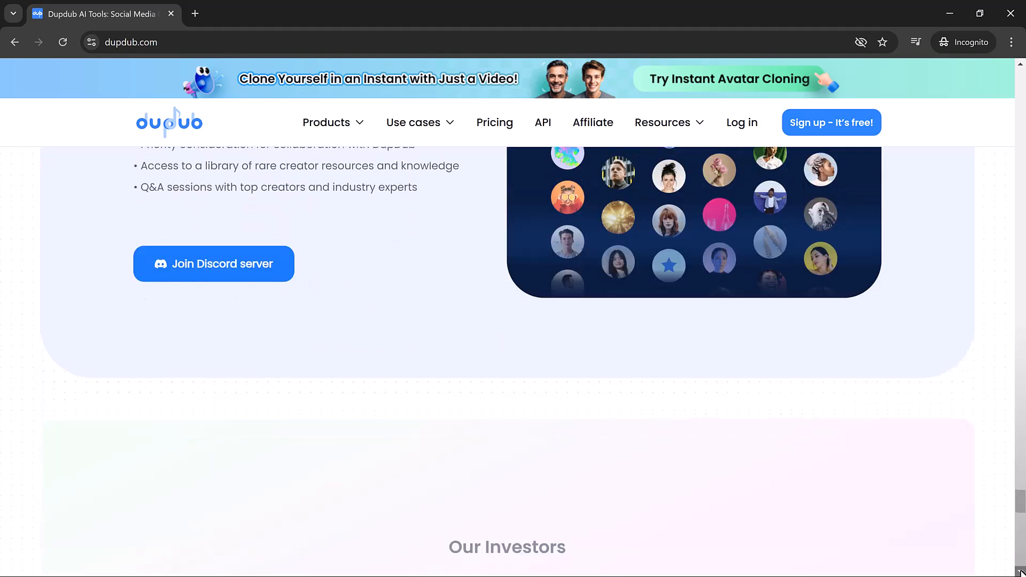
scroll(down, 3)
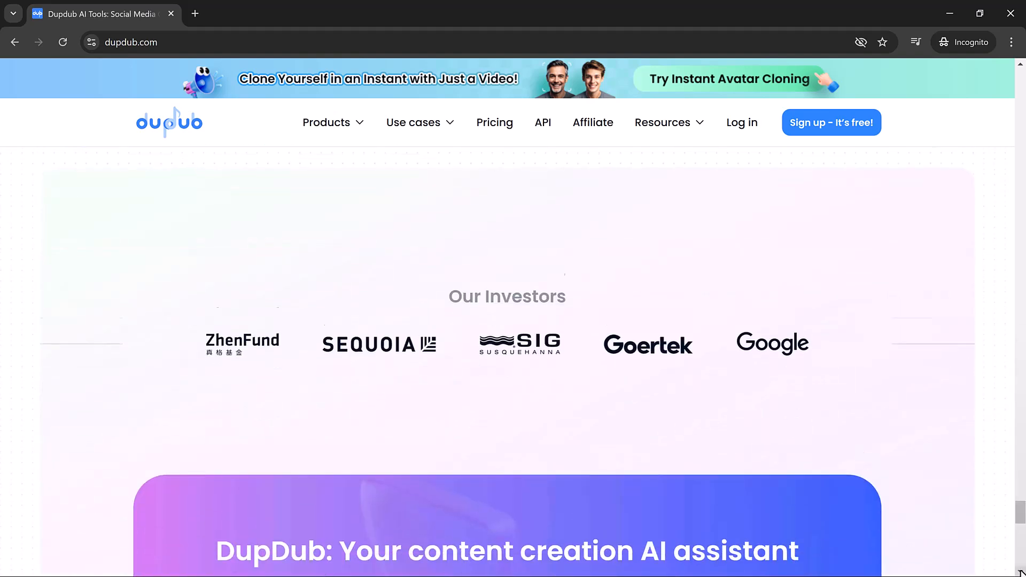
scroll(down, 3)
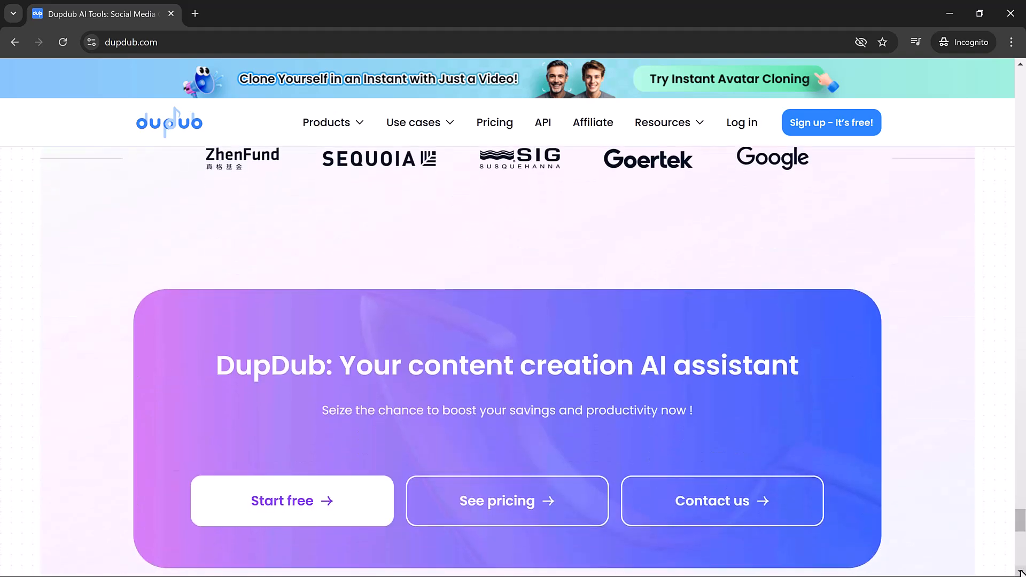
scroll(down, 3)
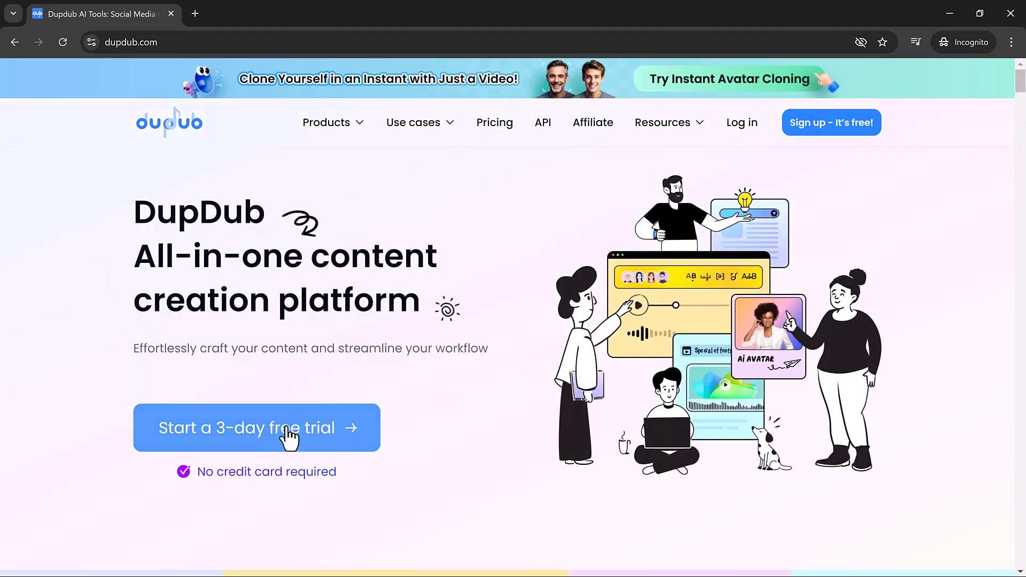
click(255, 428)
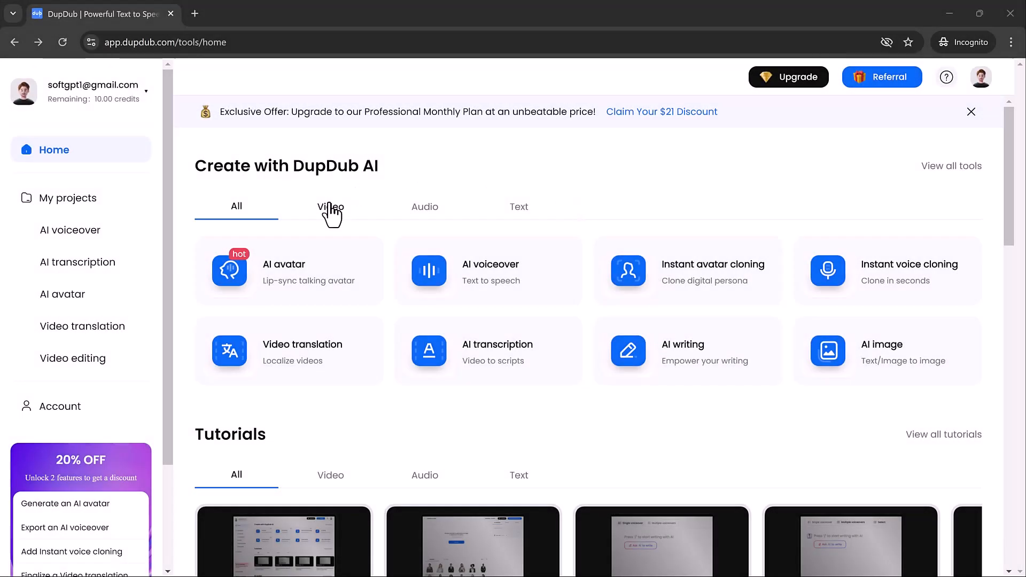
Filter the tool catalogue by Video, Audio and Text, then show all tools again
click(331, 207)
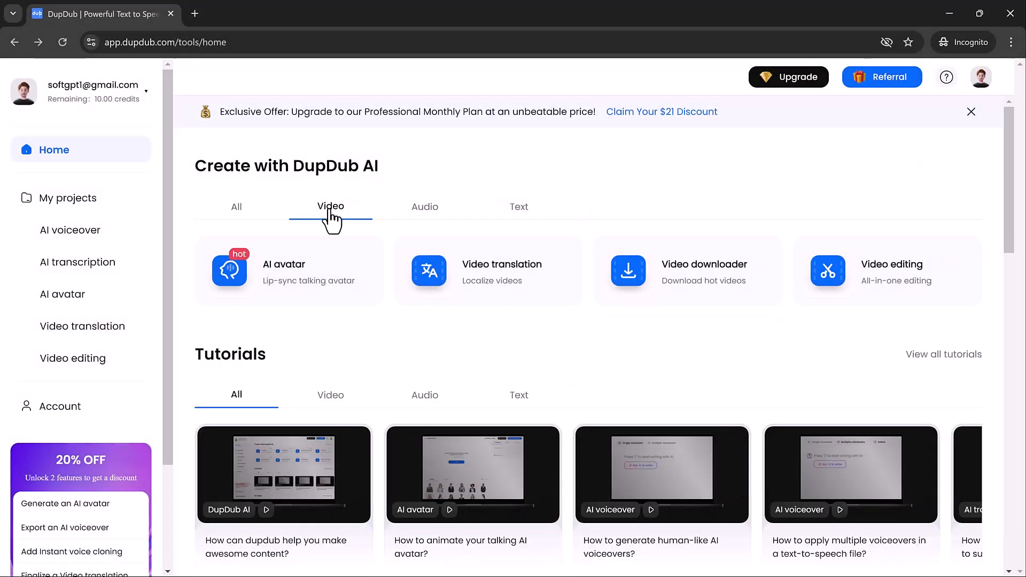
click(425, 207)
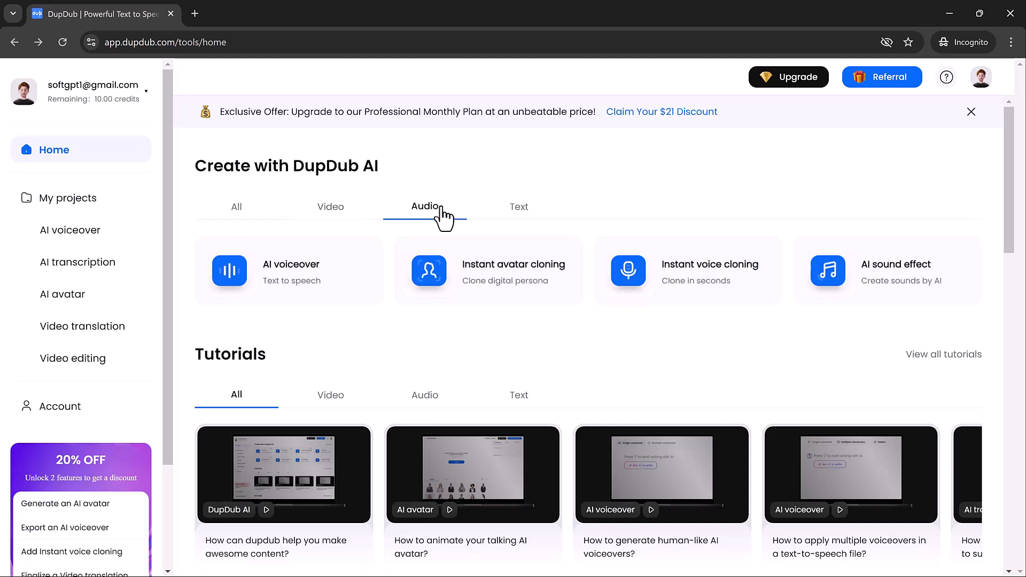
mouse_move(520, 206)
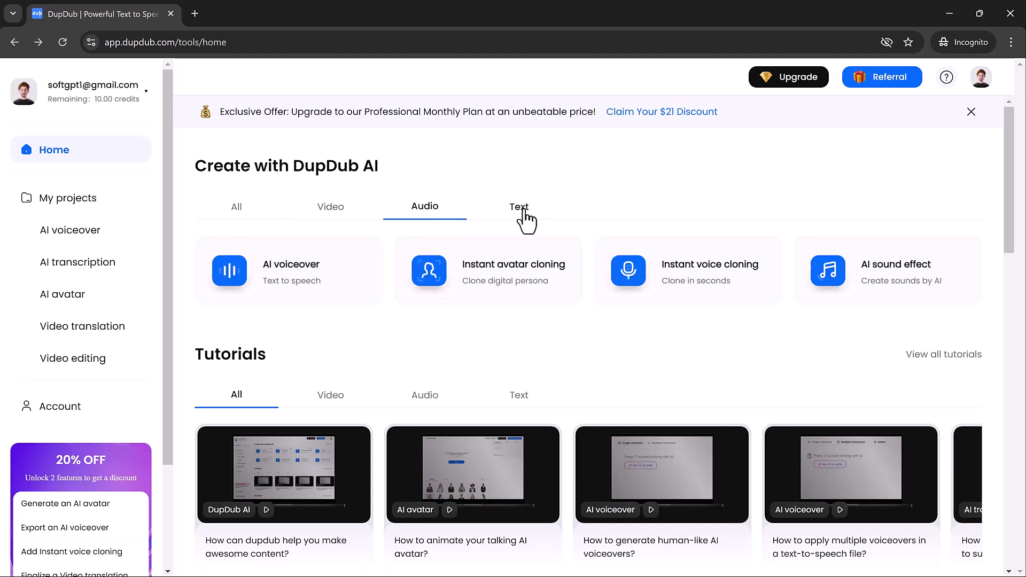
click(519, 206)
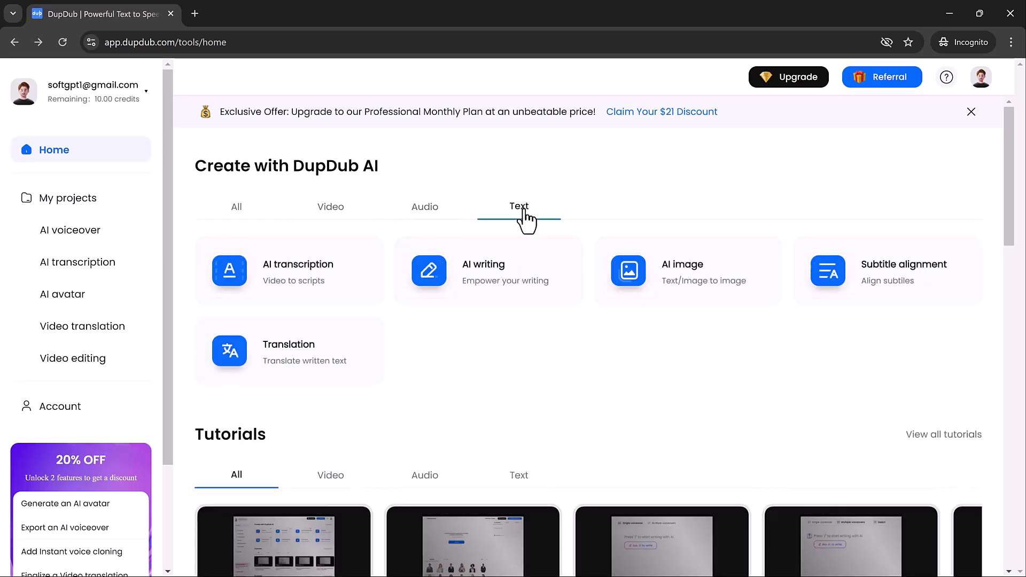
click(236, 206)
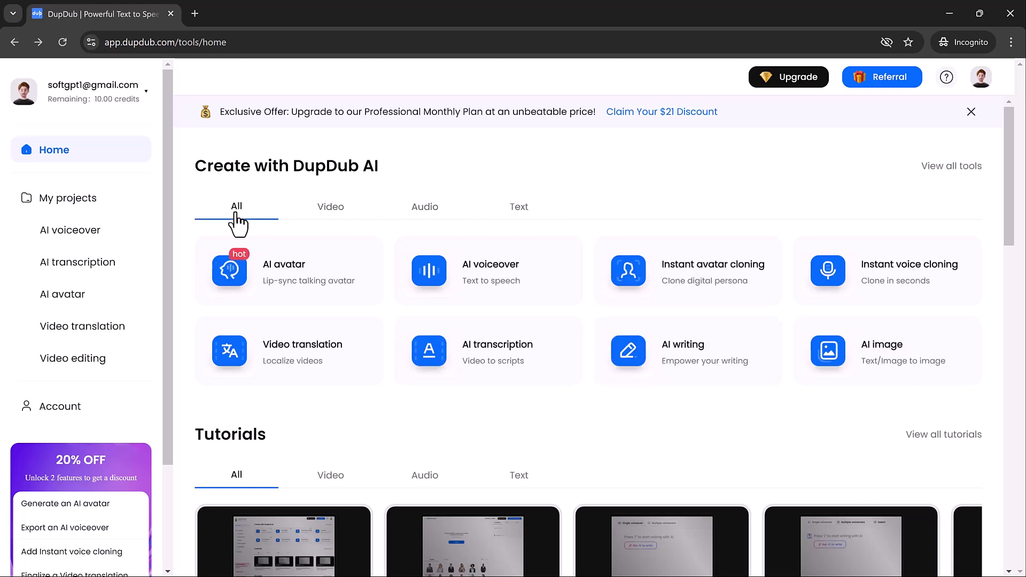
mouse_move(298, 246)
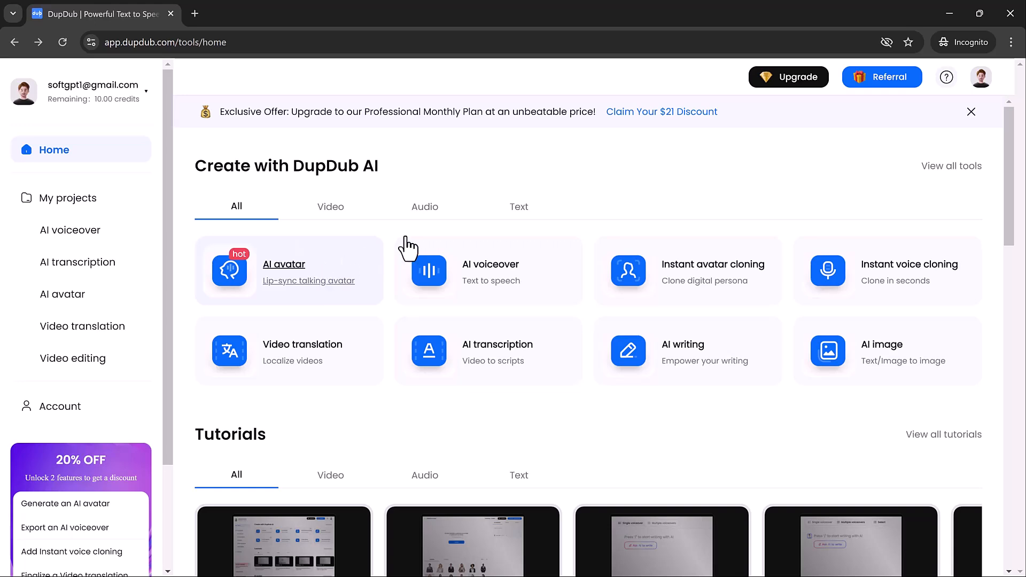
Start an AI avatar using the third photo template, the young man in a dark suit
click(284, 264)
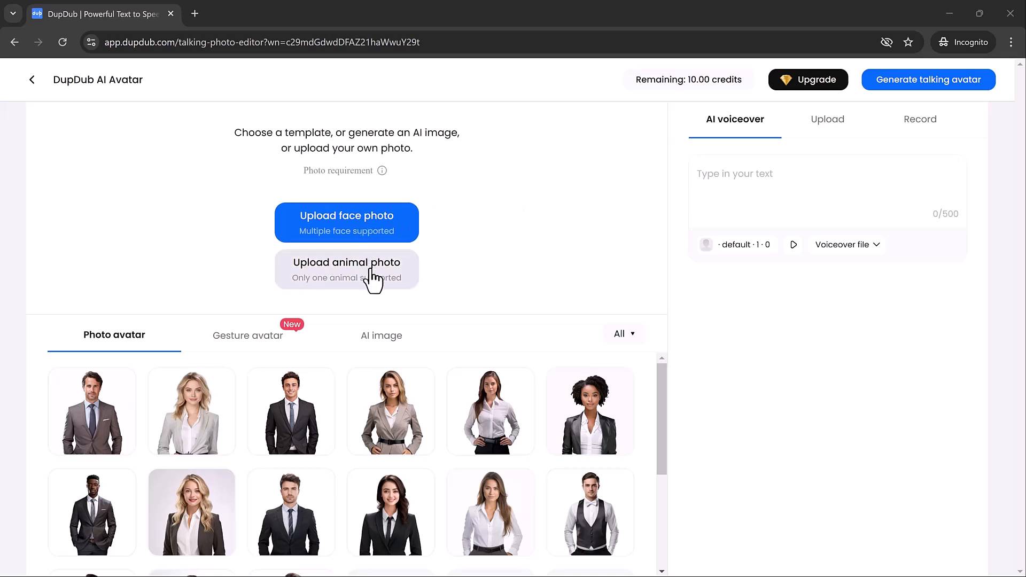
click(291, 411)
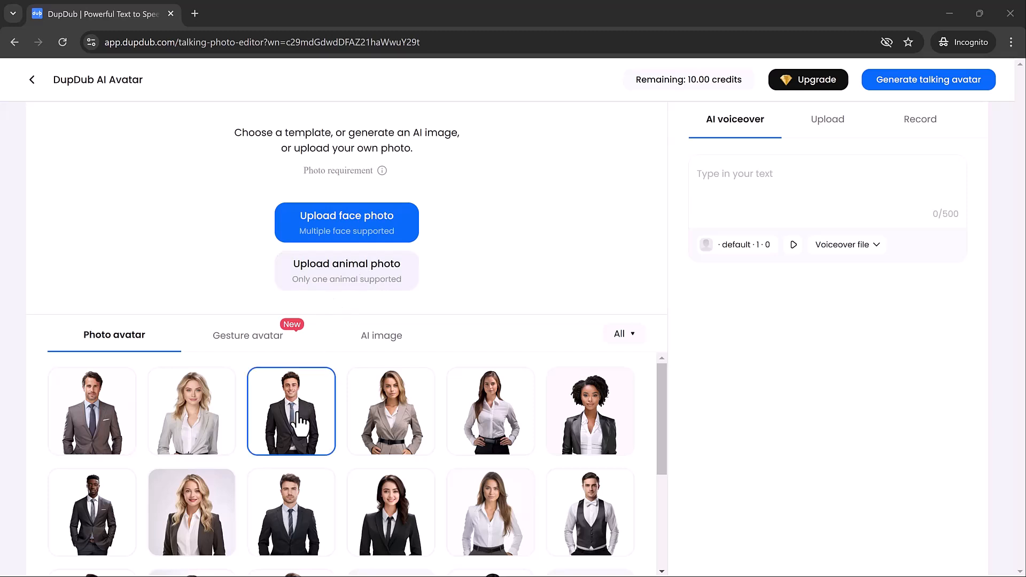
click(291, 410)
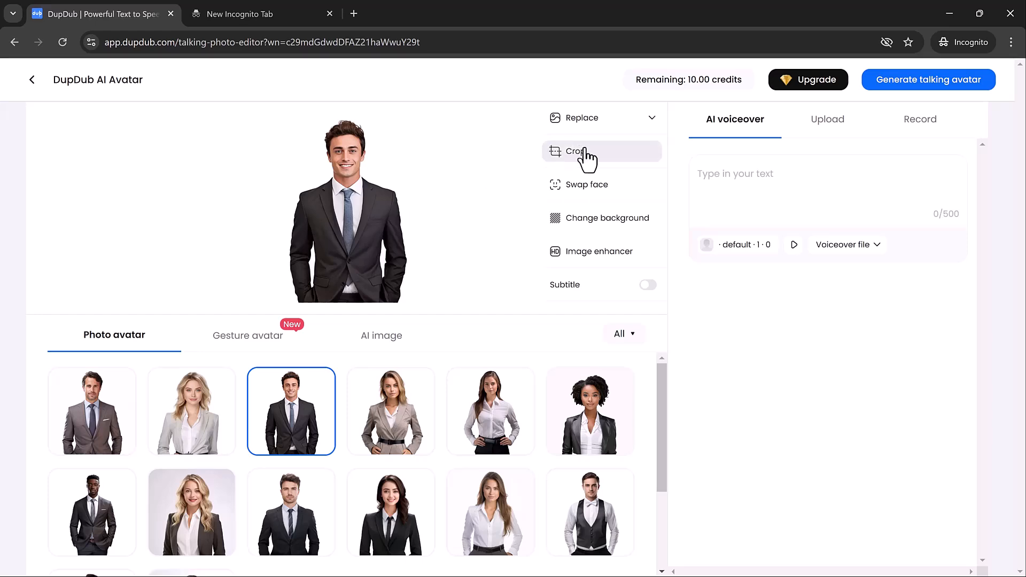
Crop the avatar photo and confirm the crop
click(575, 151)
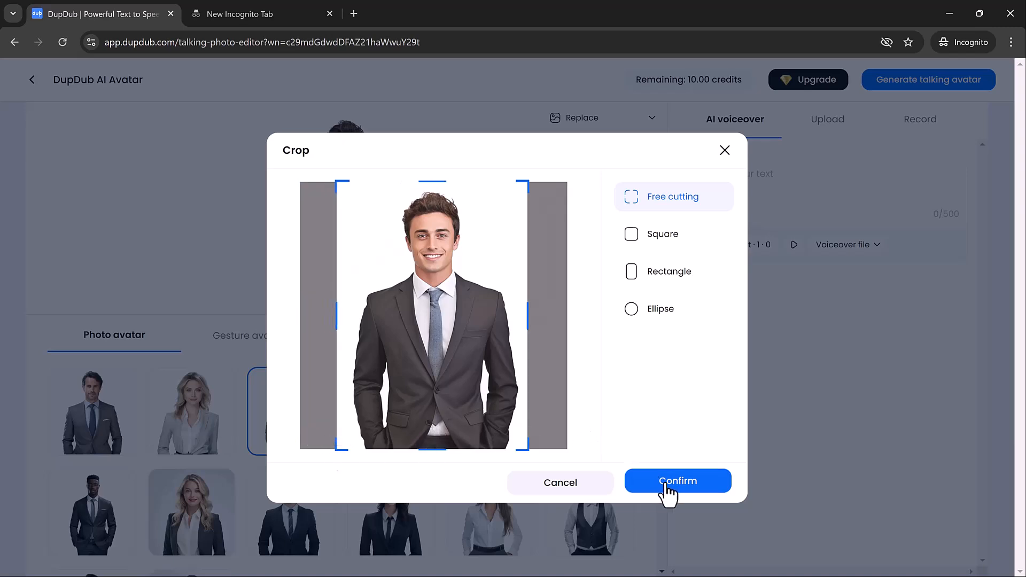
click(678, 481)
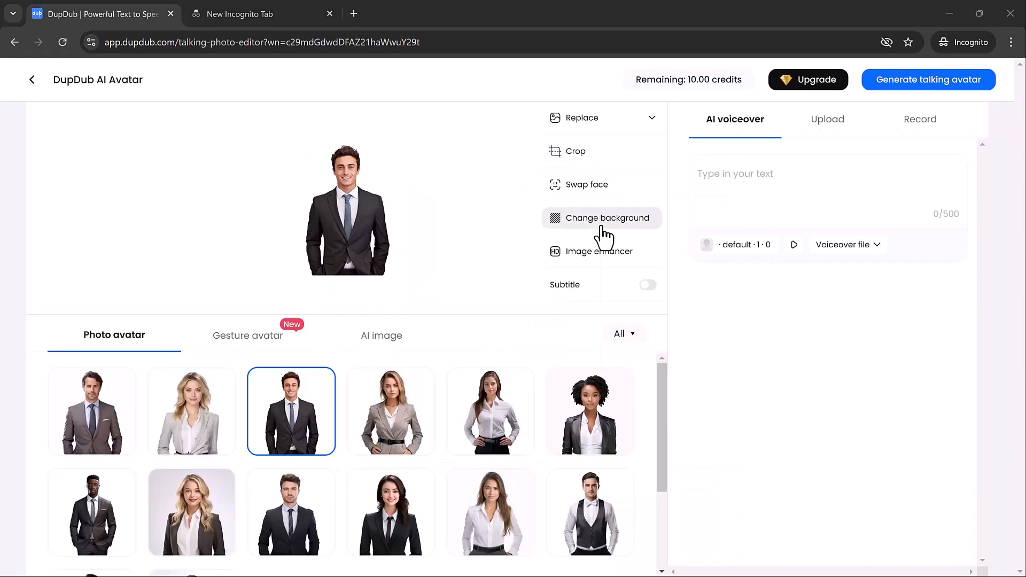
Change the photo background to the muted mauve colour #786363
click(602, 218)
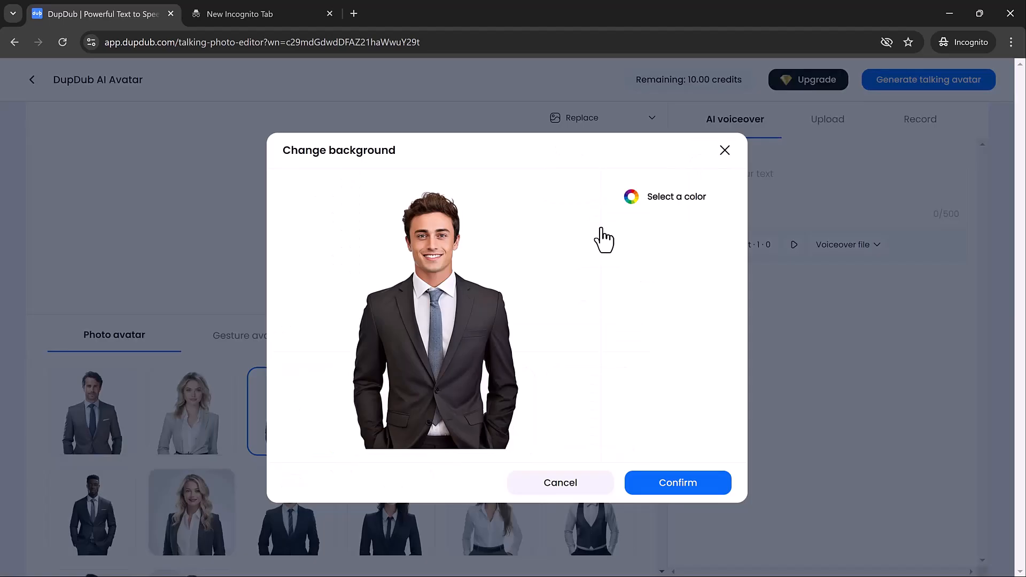
click(676, 196)
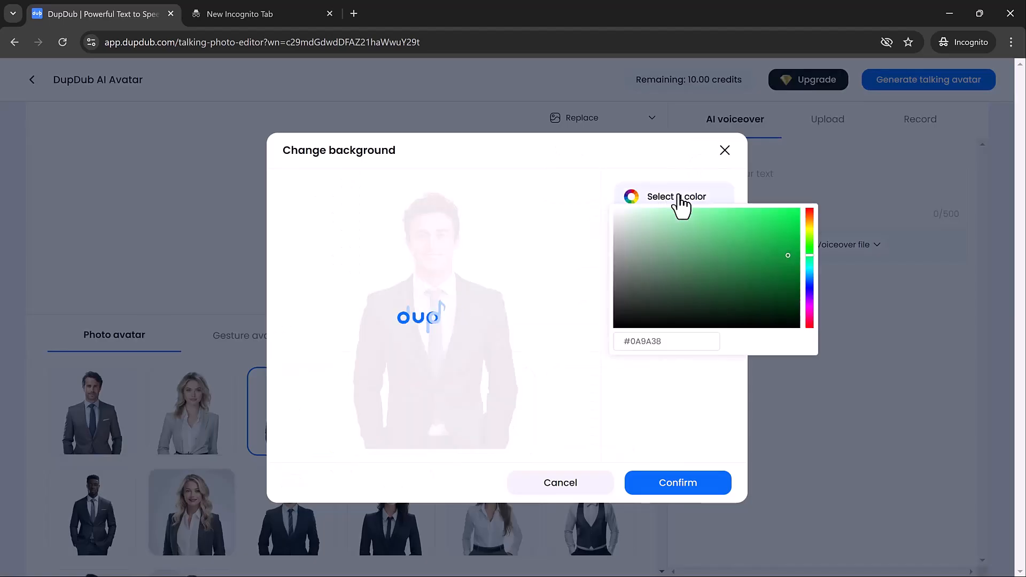
click(654, 274)
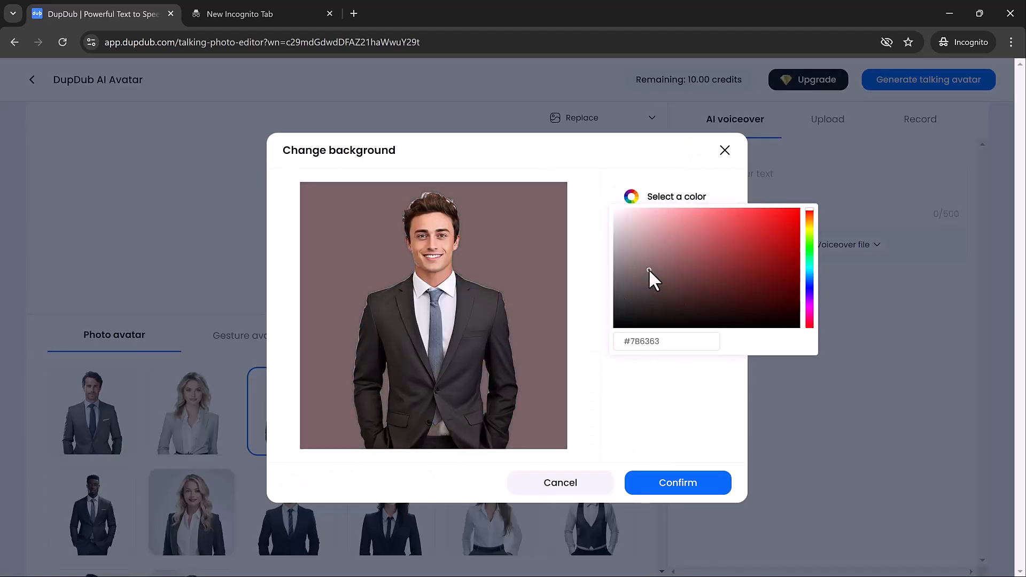
click(677, 483)
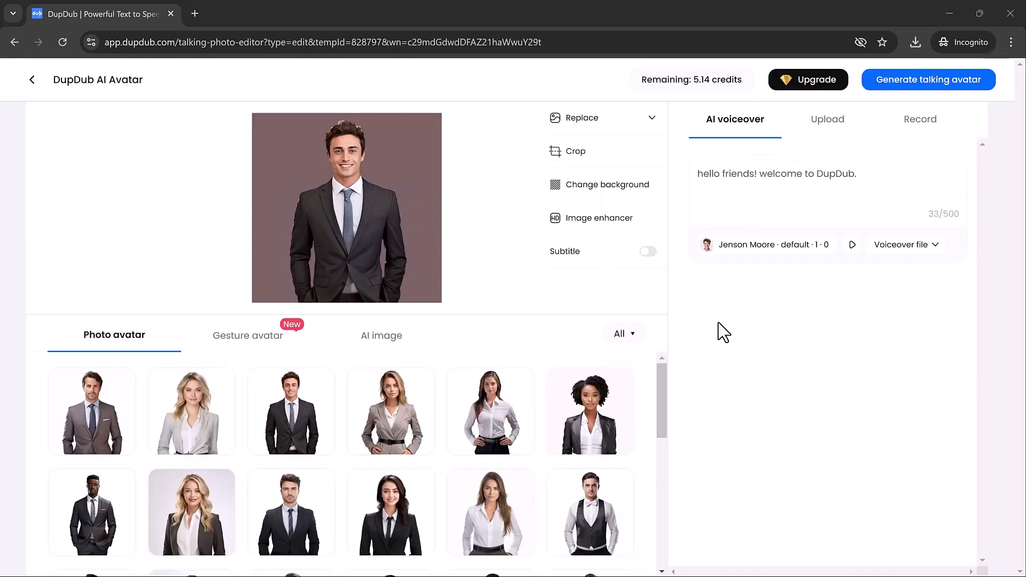
Enter and preview the welcome voiceover line, then generate the talking avatar video
click(746, 243)
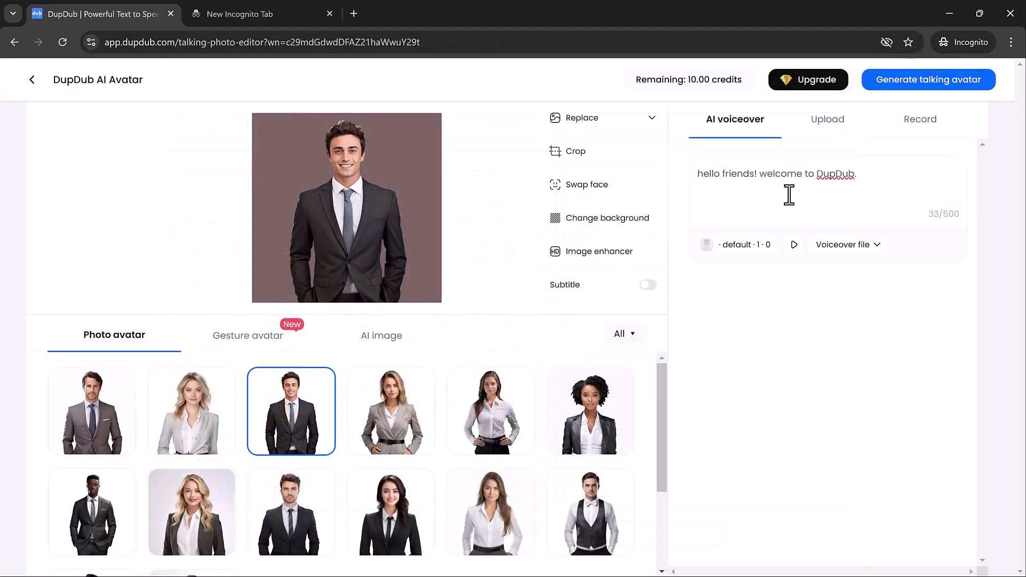
click(794, 244)
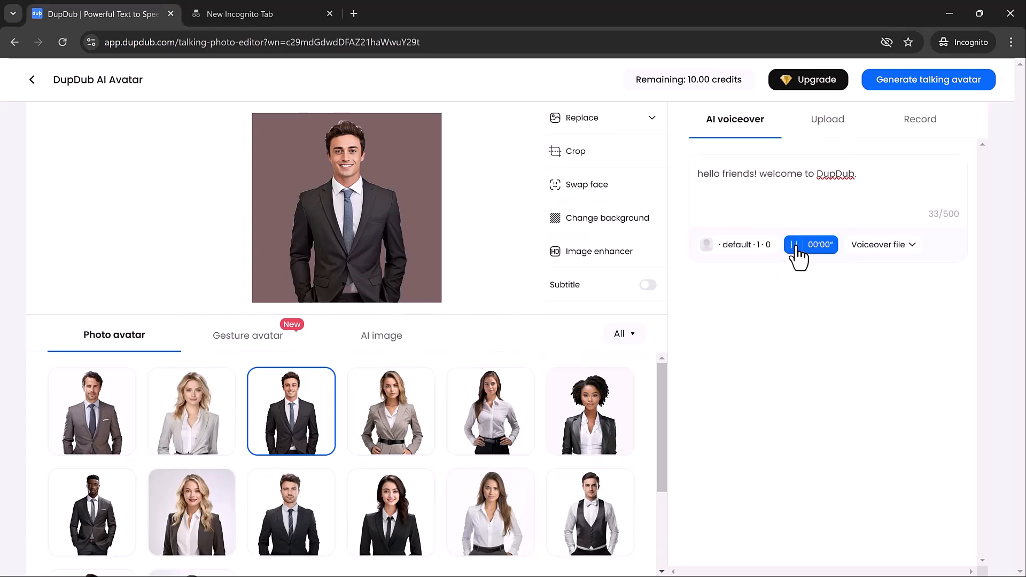
click(792, 244)
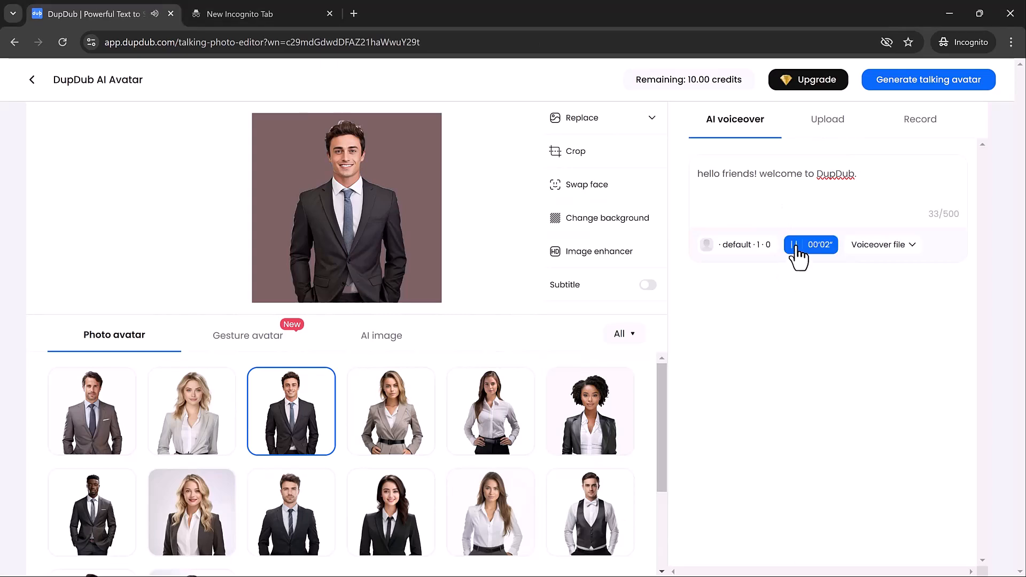
click(794, 244)
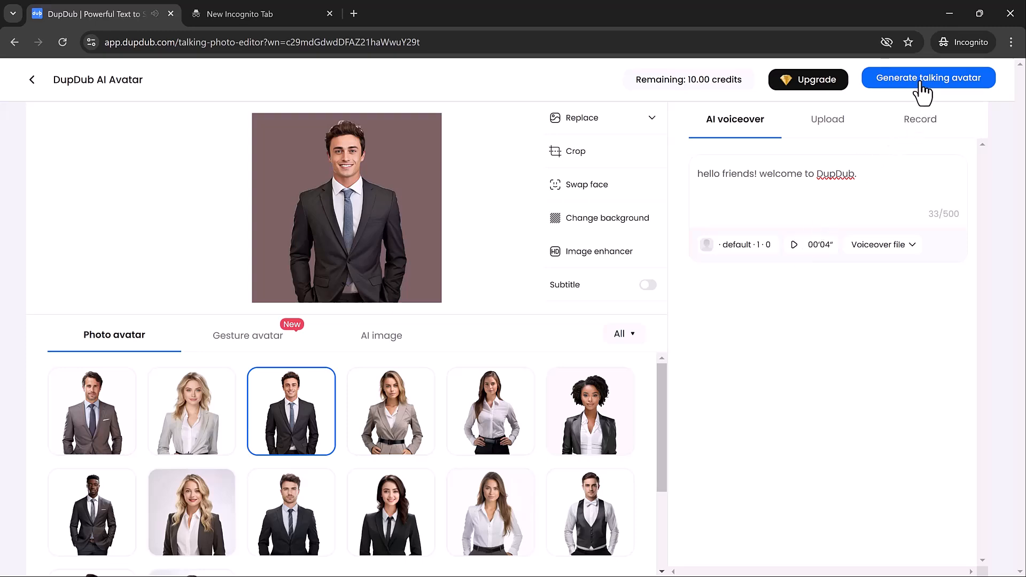
click(927, 77)
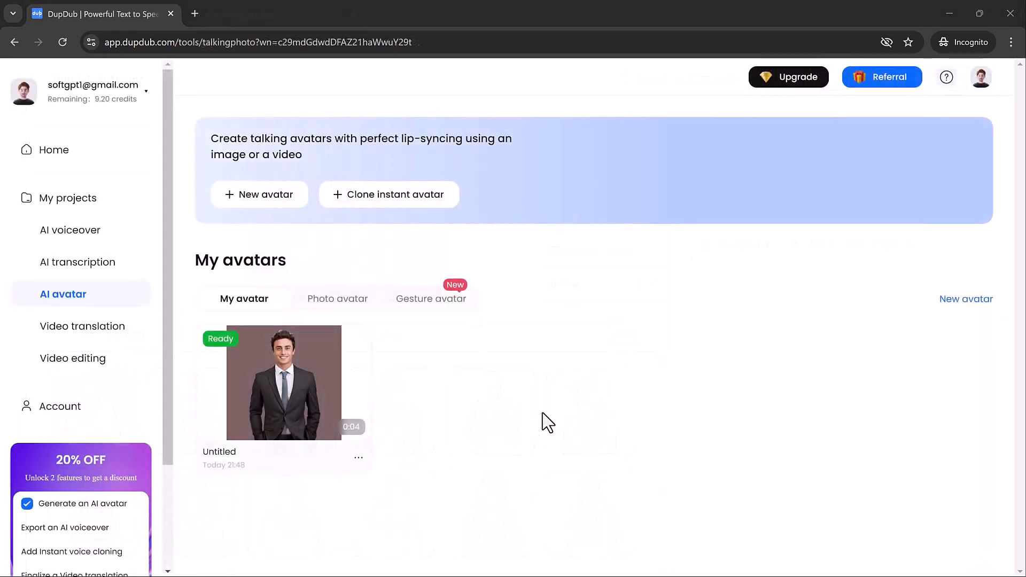
mouse_move(283, 383)
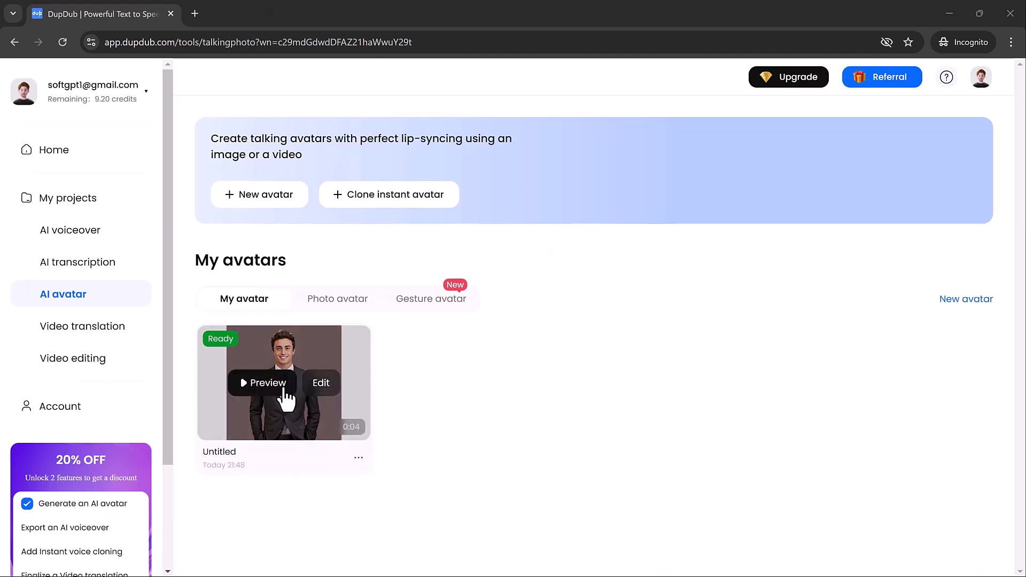
Preview and play the finished avatar video, then return to the tools home page
click(267, 382)
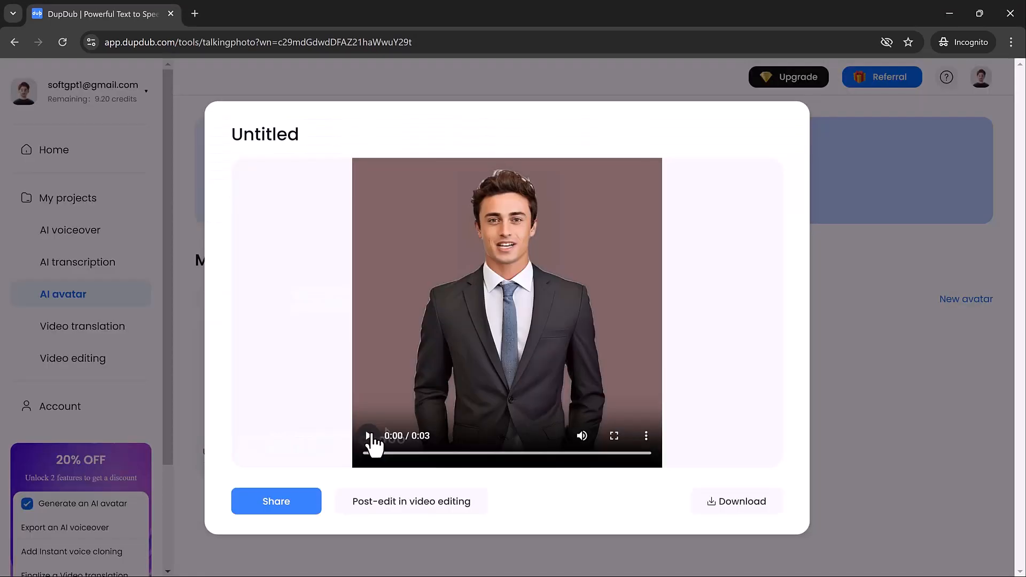
click(369, 435)
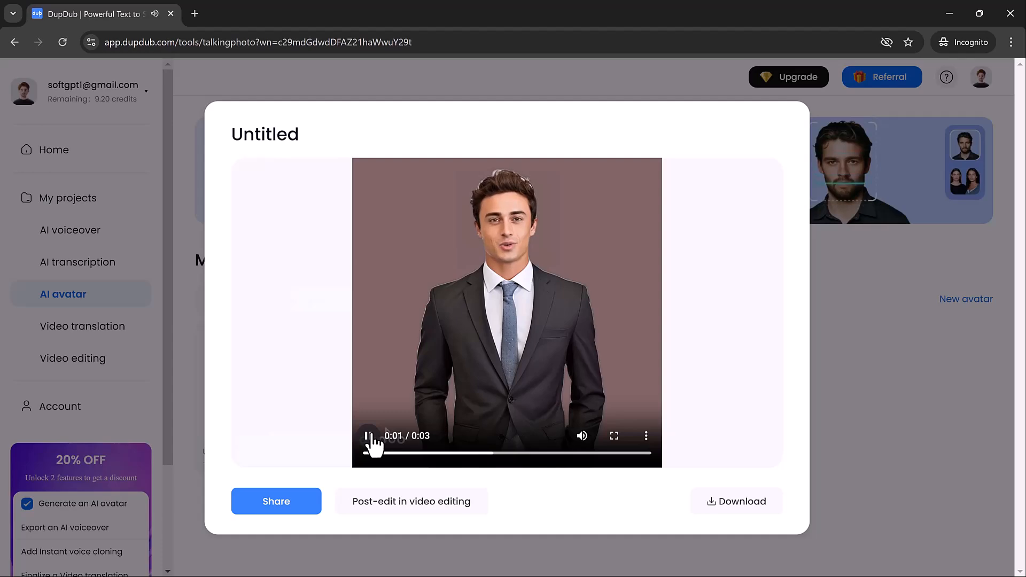
click(53, 149)
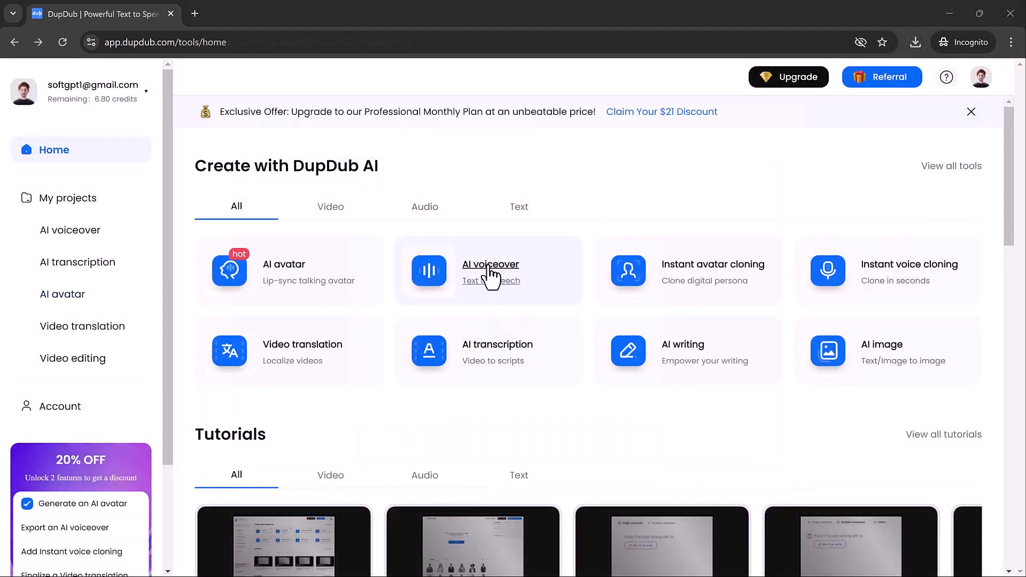
Start a new AI voiceover project and find Josie Addison among more voiceovers
click(490, 264)
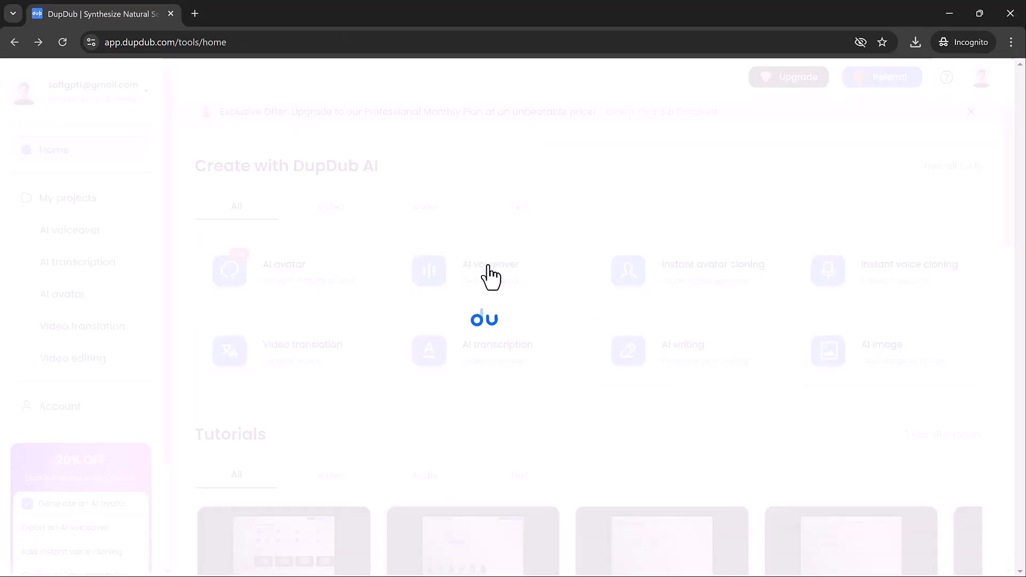
click(490, 269)
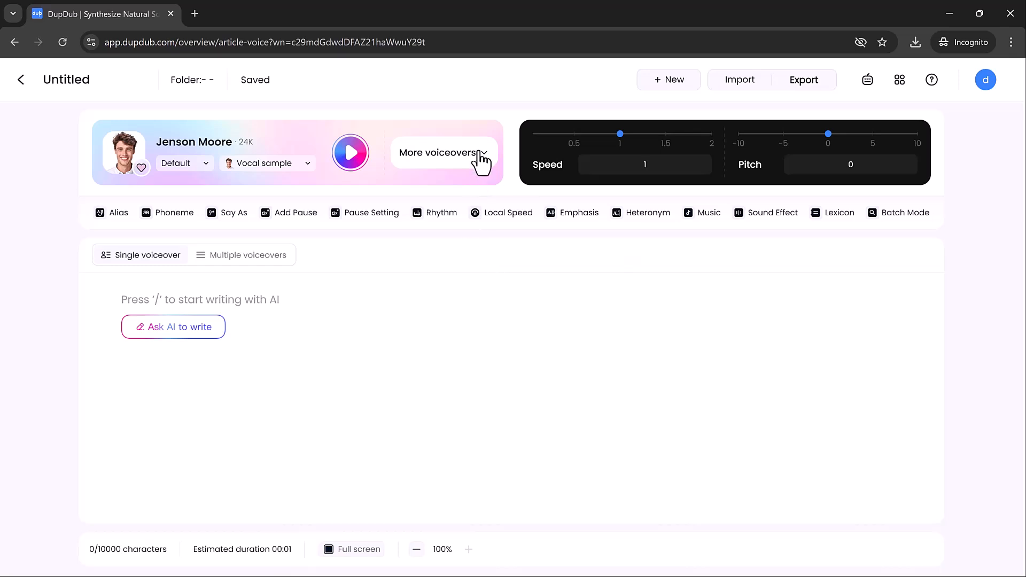
click(437, 153)
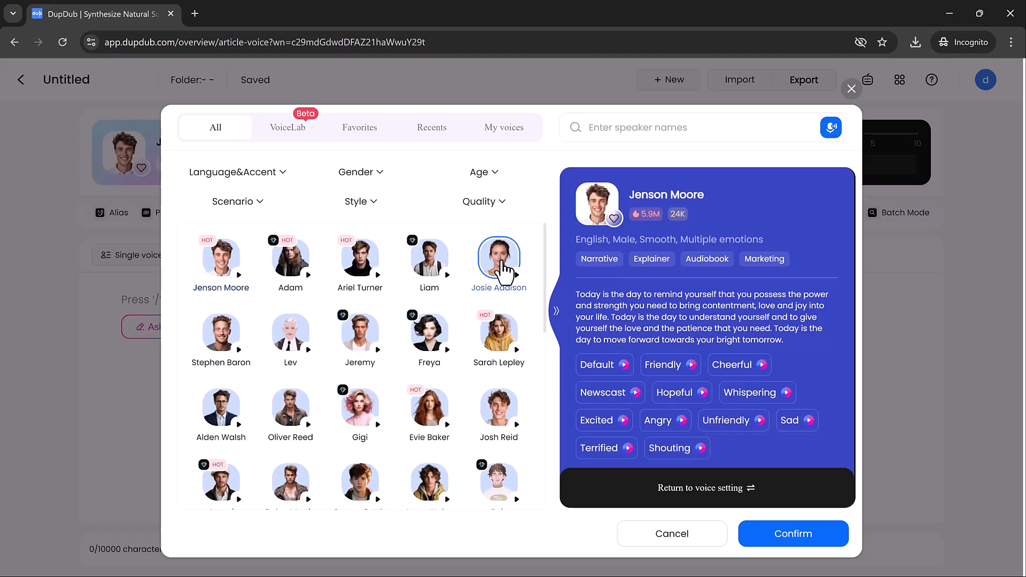
click(499, 255)
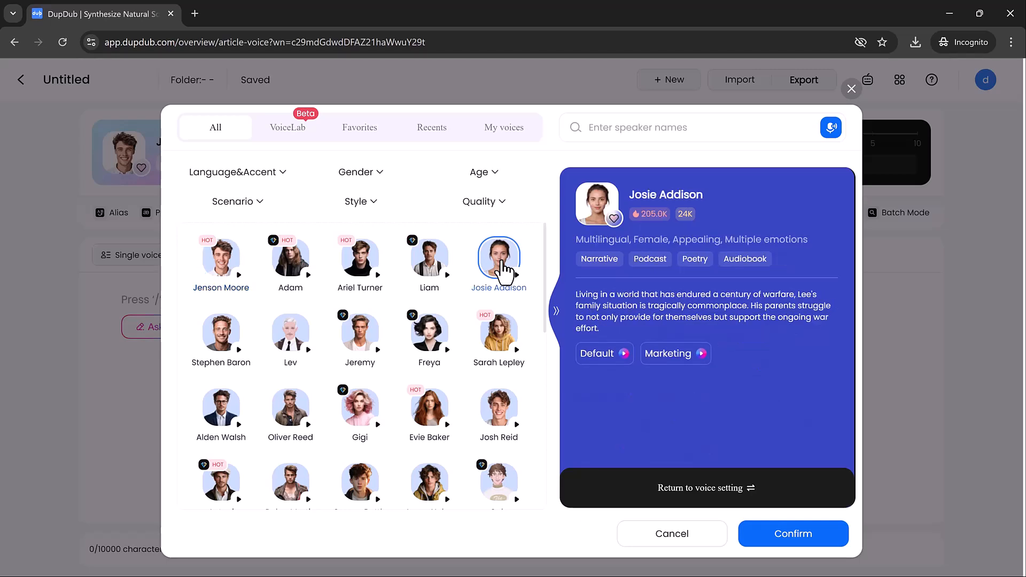
Browse the Language, Age, Style and Quality filters and play Josie Addison's sample
click(233, 172)
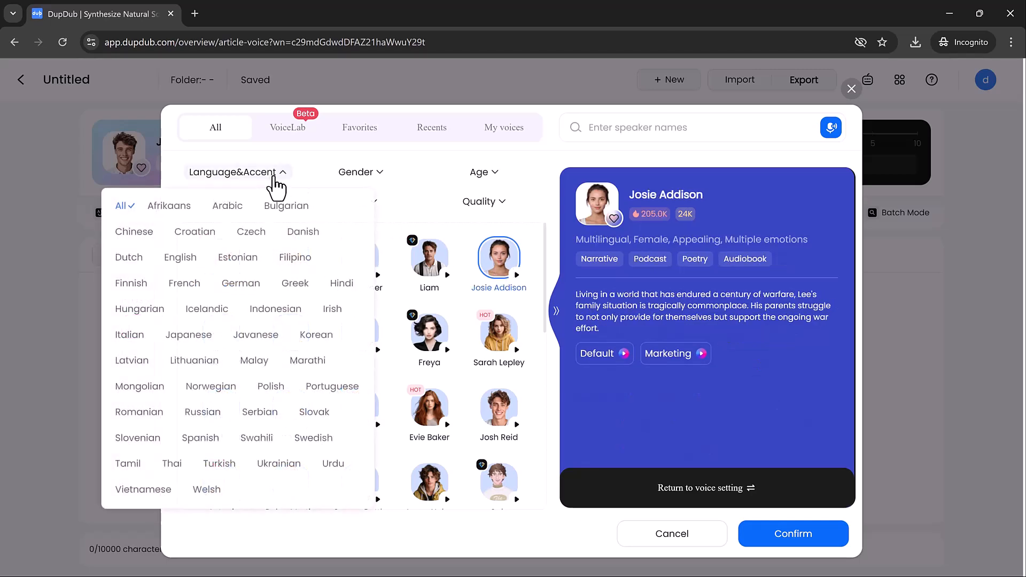
click(480, 172)
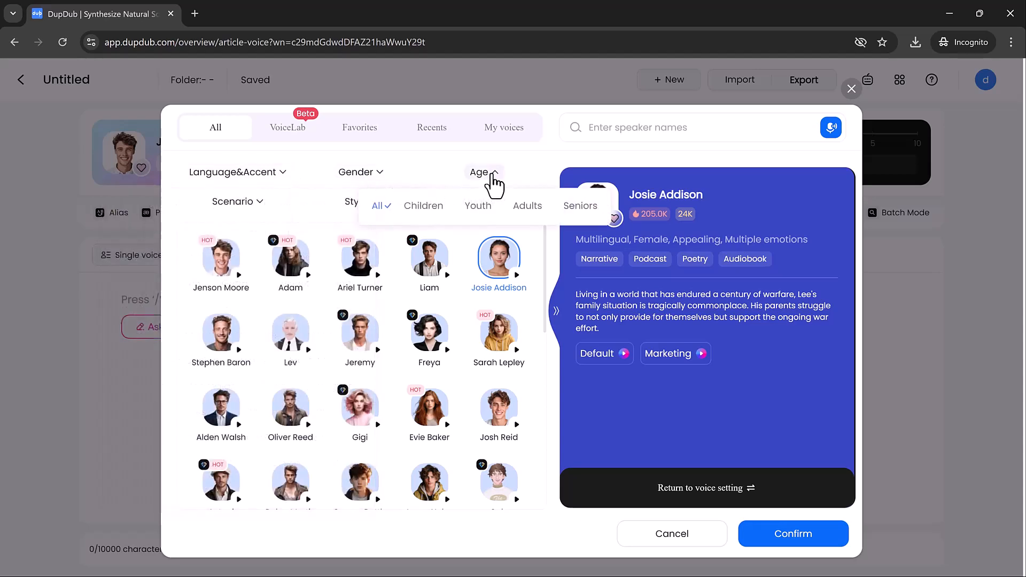
click(355, 200)
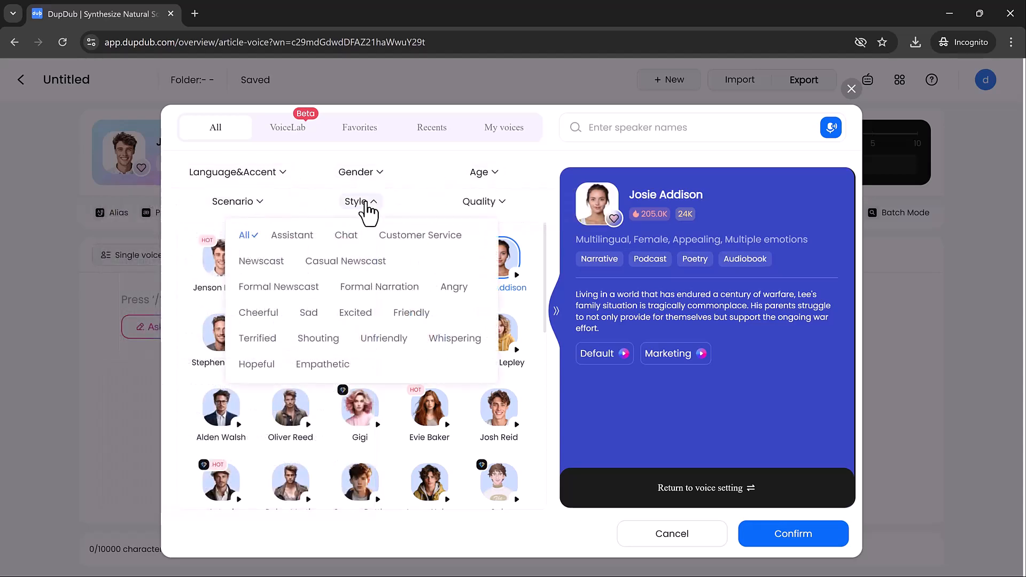
click(483, 201)
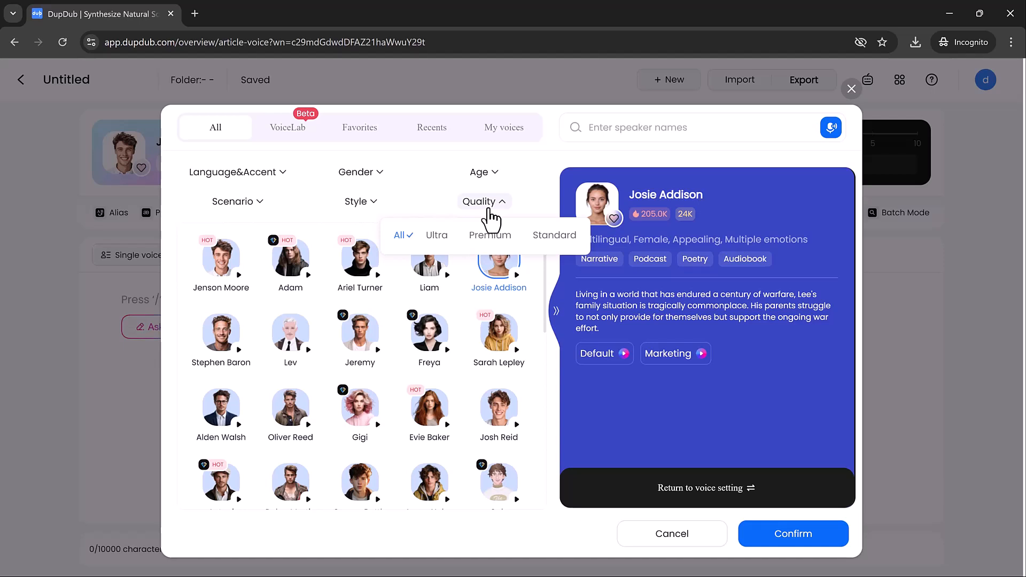
click(499, 255)
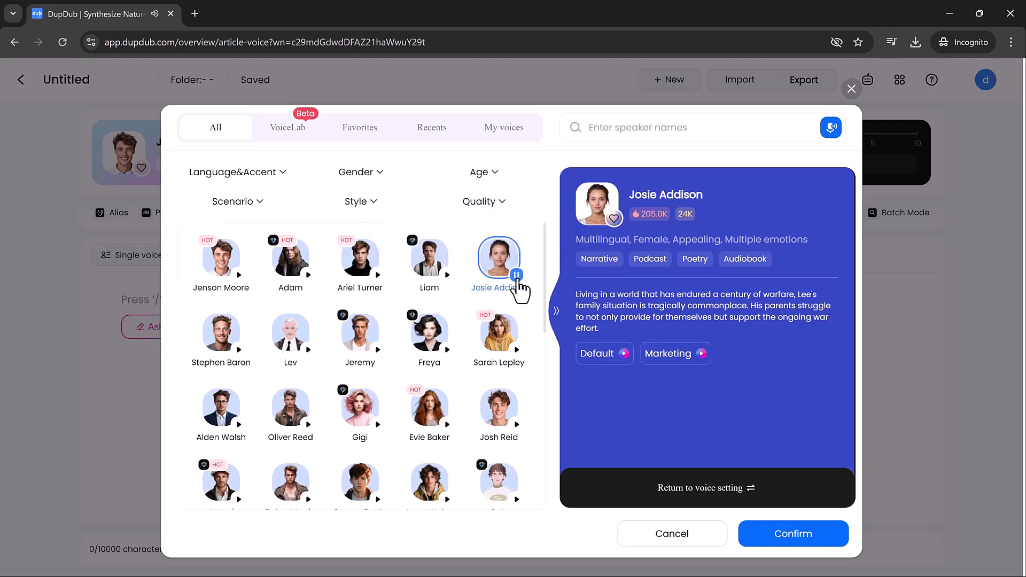
click(516, 275)
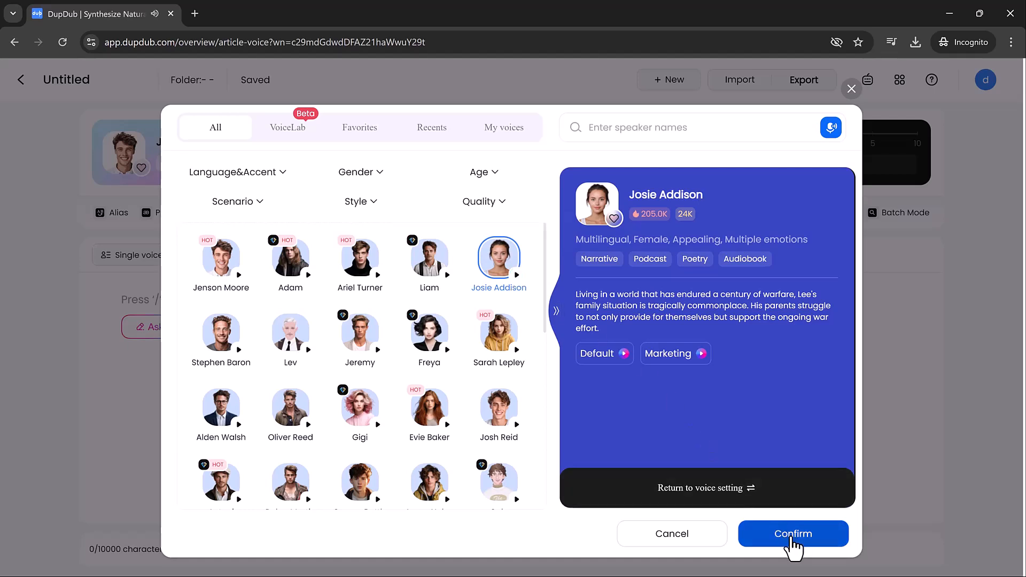
Confirm Josie Addison as the voice and have AI write an email writing tutorial script
click(792, 533)
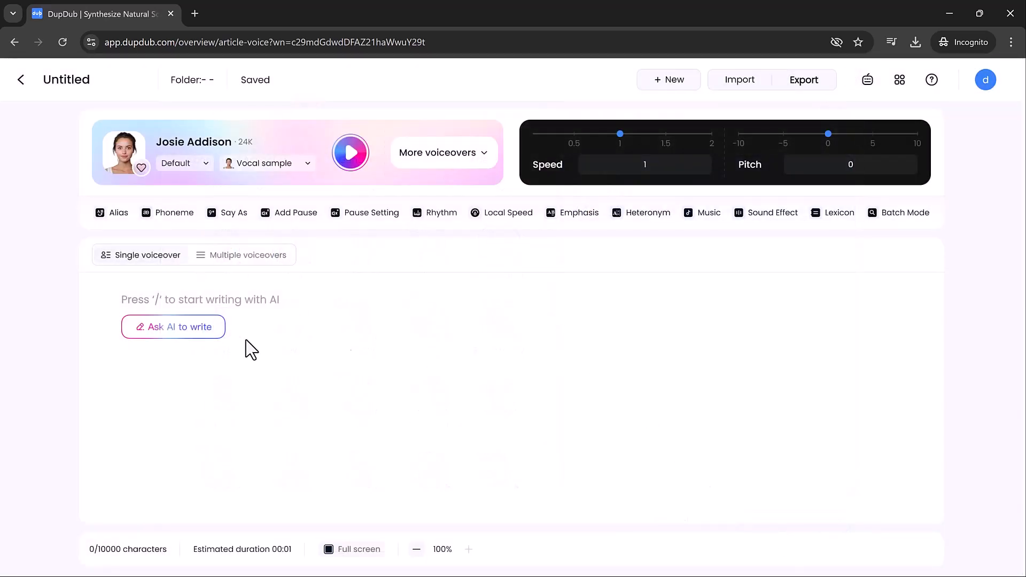
text(Write a tutorial on ema)
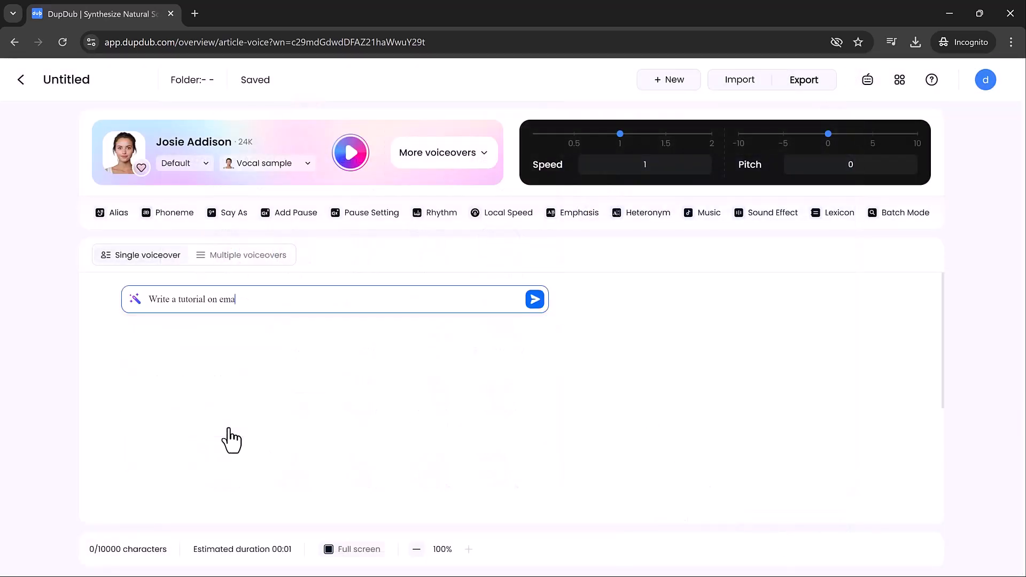
click(534, 299)
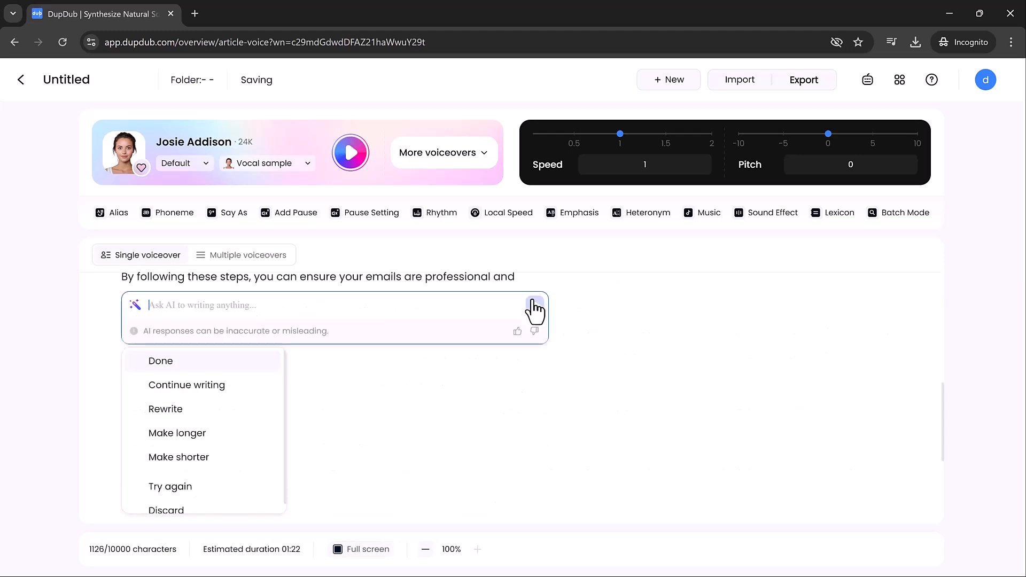
click(160, 360)
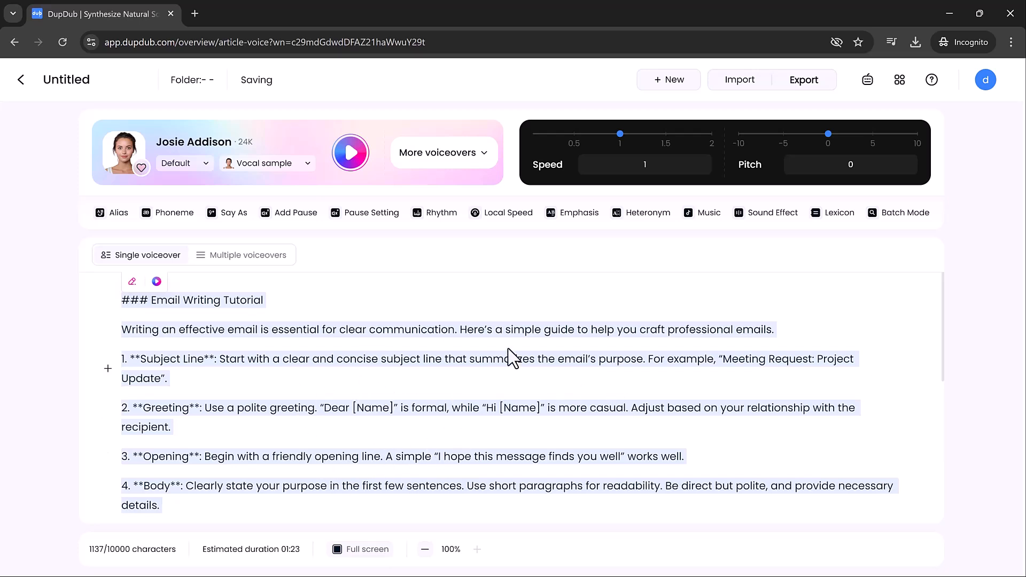
Export the email tutorial voiceover as an MP3 file
click(804, 79)
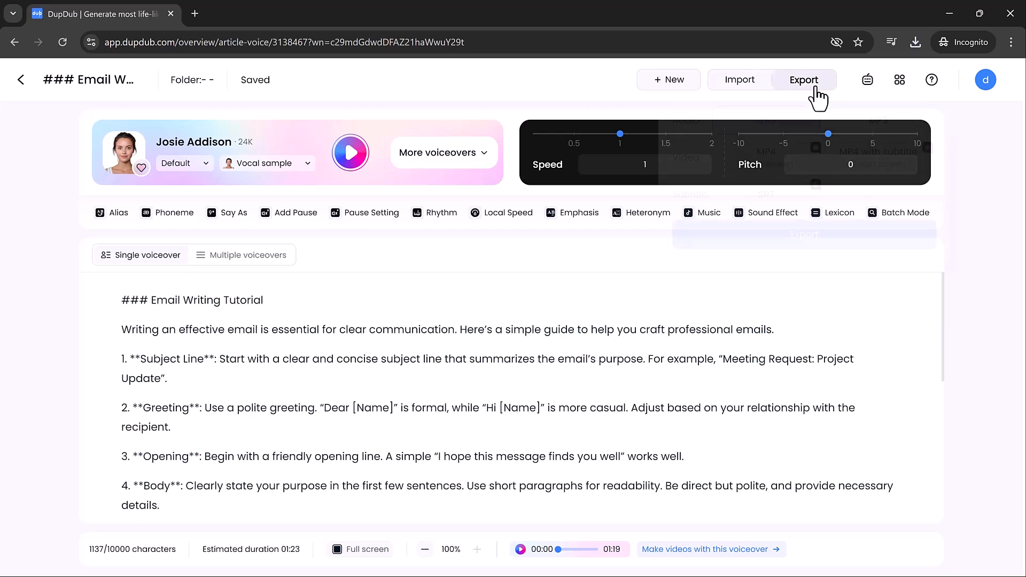
click(803, 79)
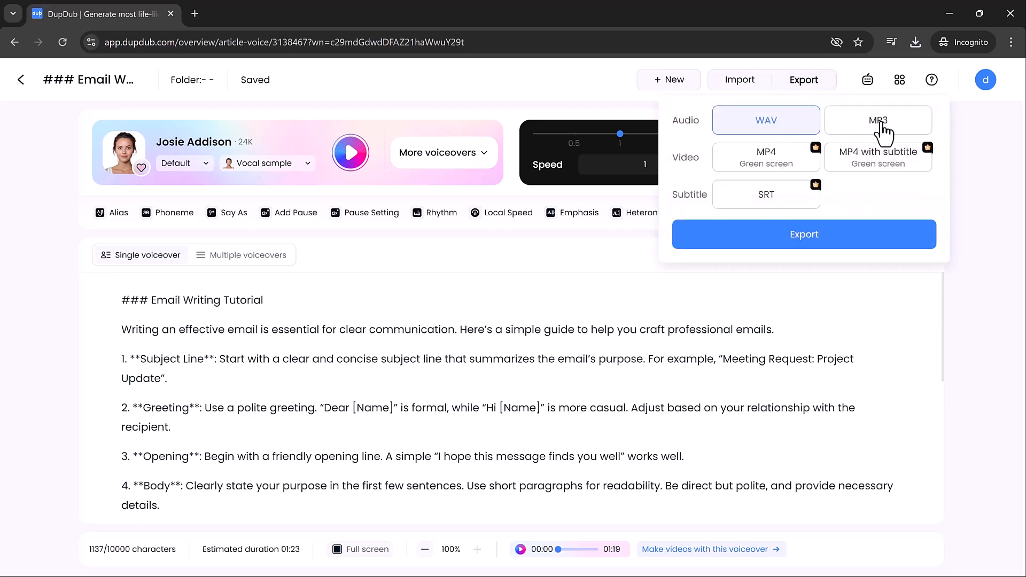
click(877, 120)
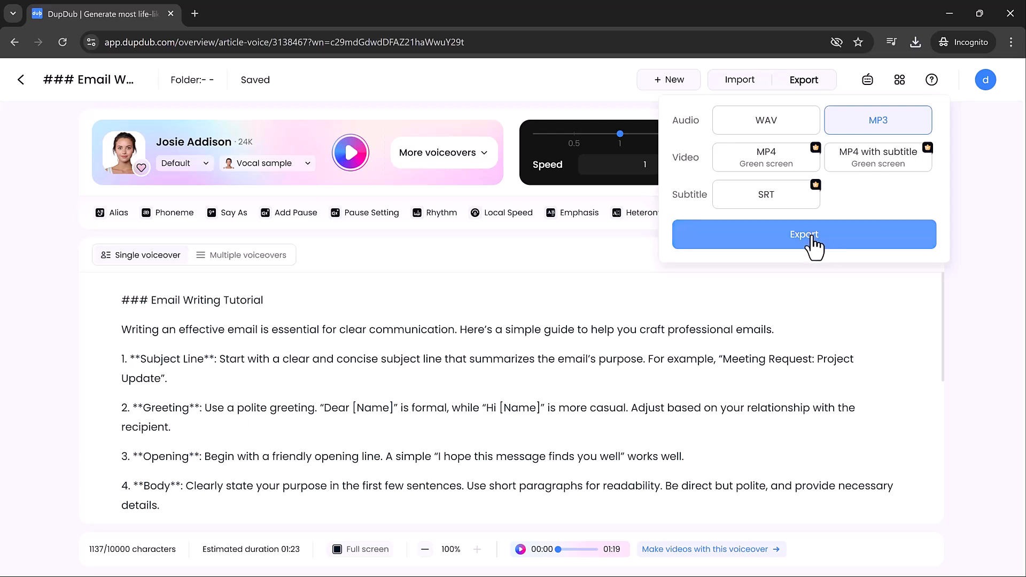
click(804, 234)
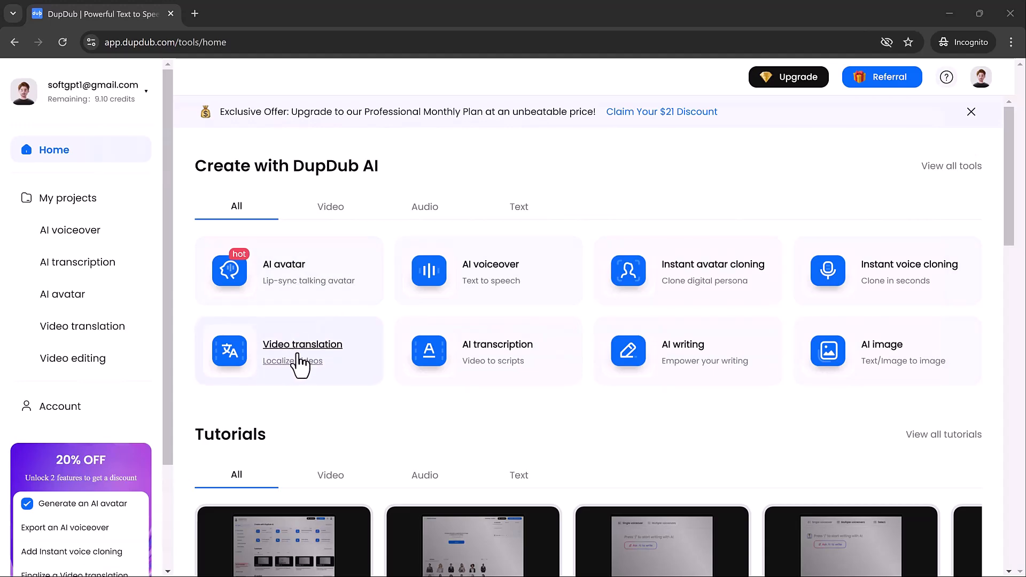
In the video translation tool, try a YouTube link then use the free sample video instead
click(303, 345)
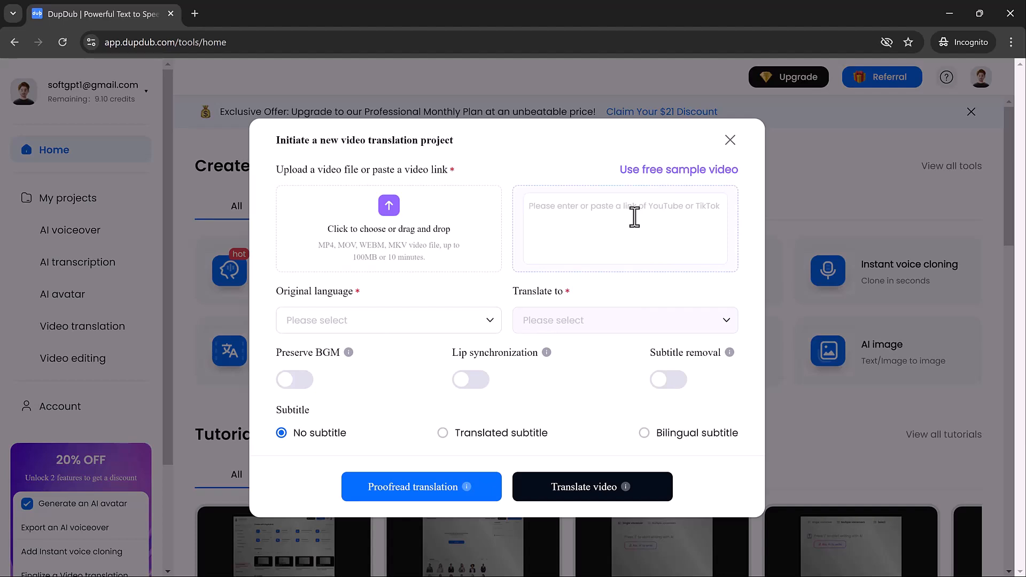
click(624, 228)
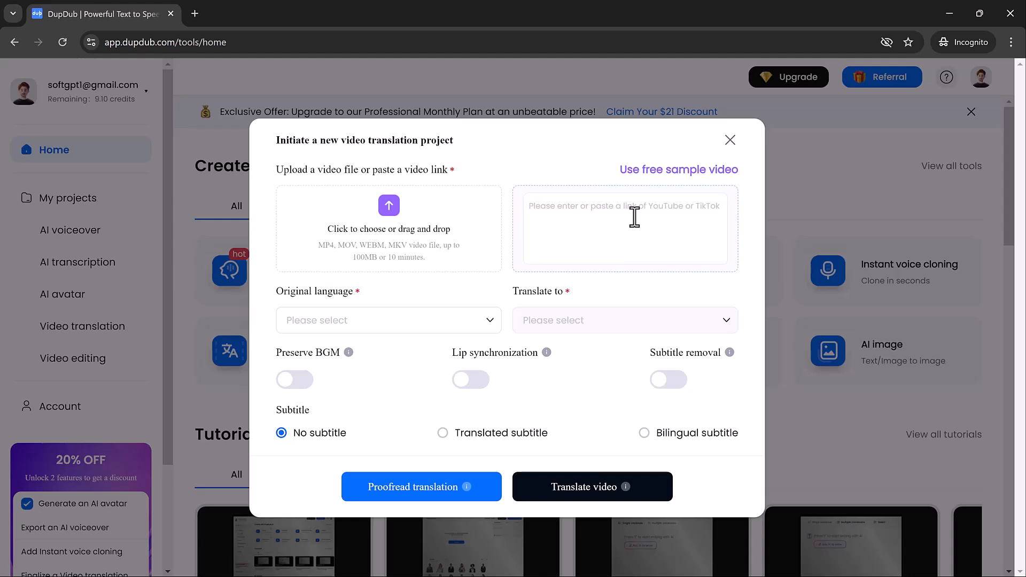
text(https://www.youtube.com/watch?v=fZjnkDSe8nY)
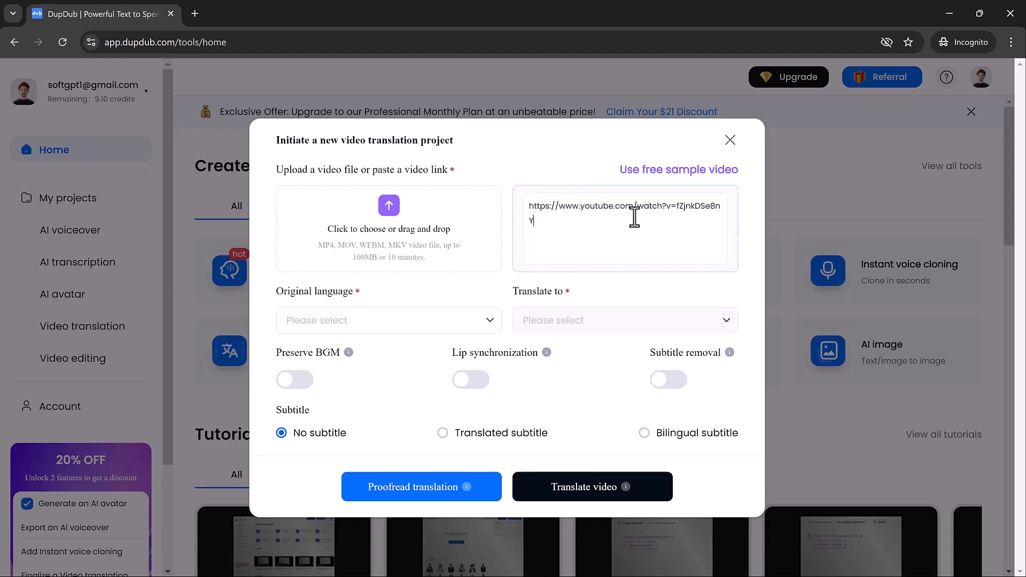
mouse_move(599, 238)
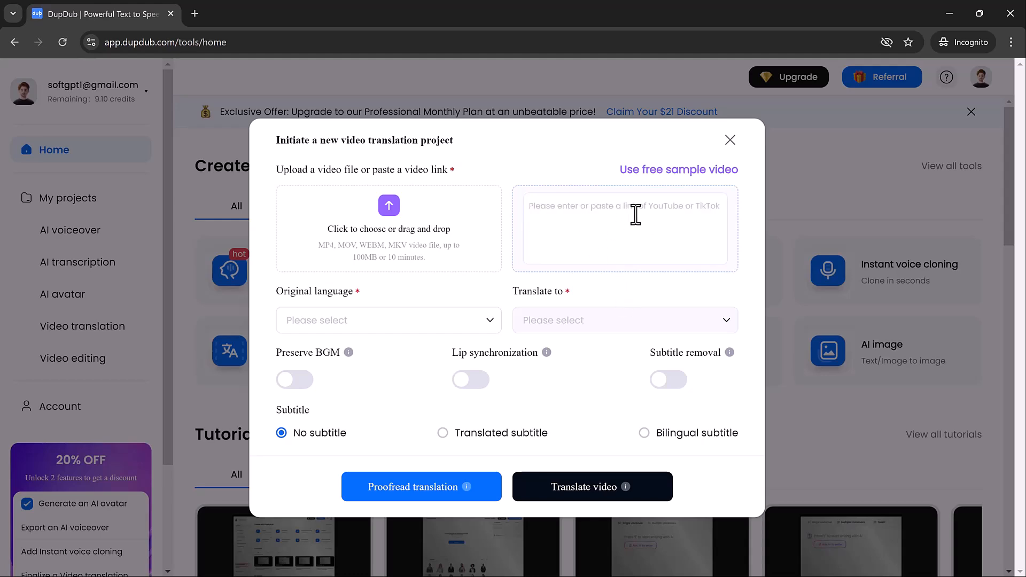
click(679, 170)
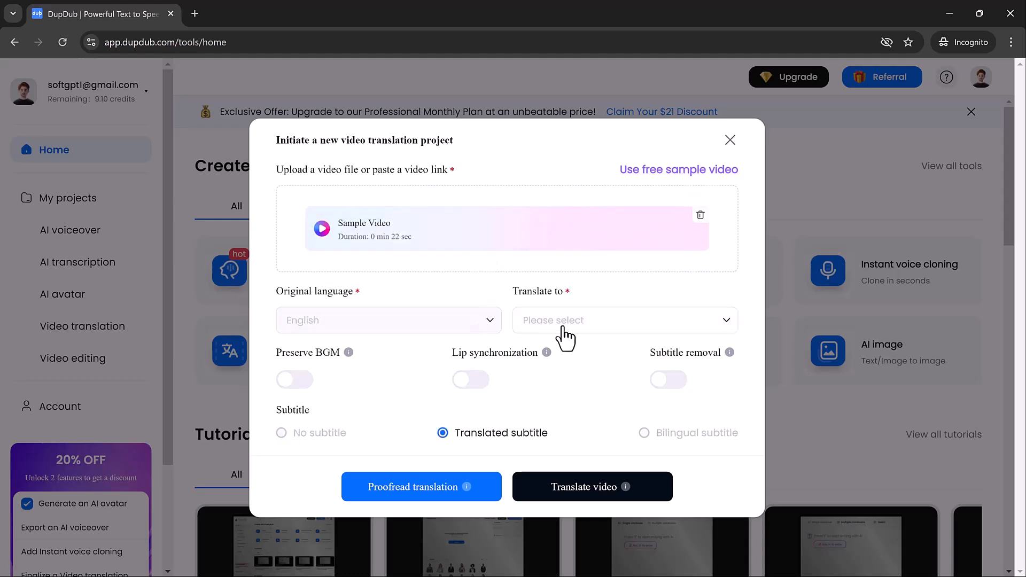
Set the target language to French and translate the sample video
click(623, 319)
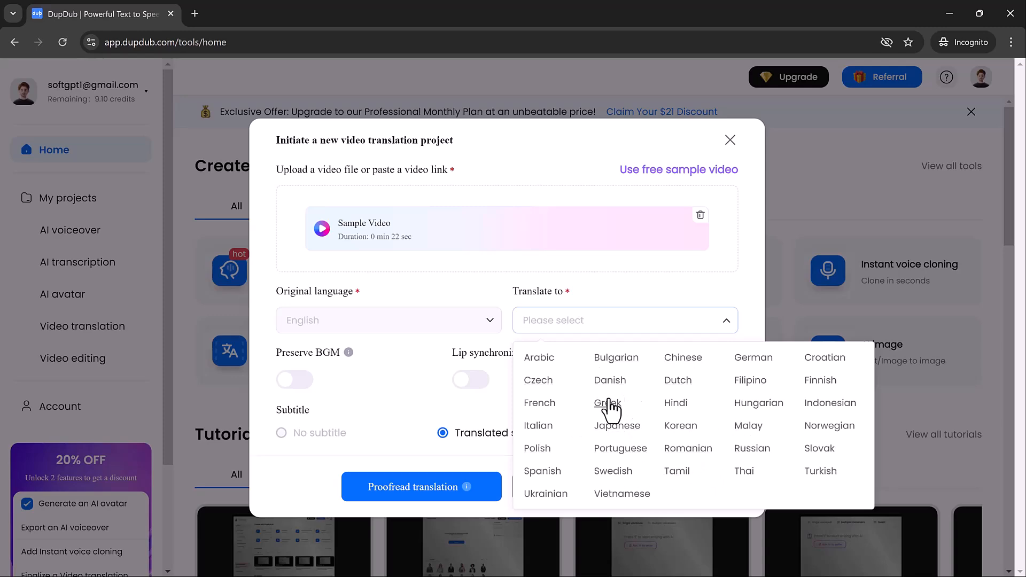
click(539, 403)
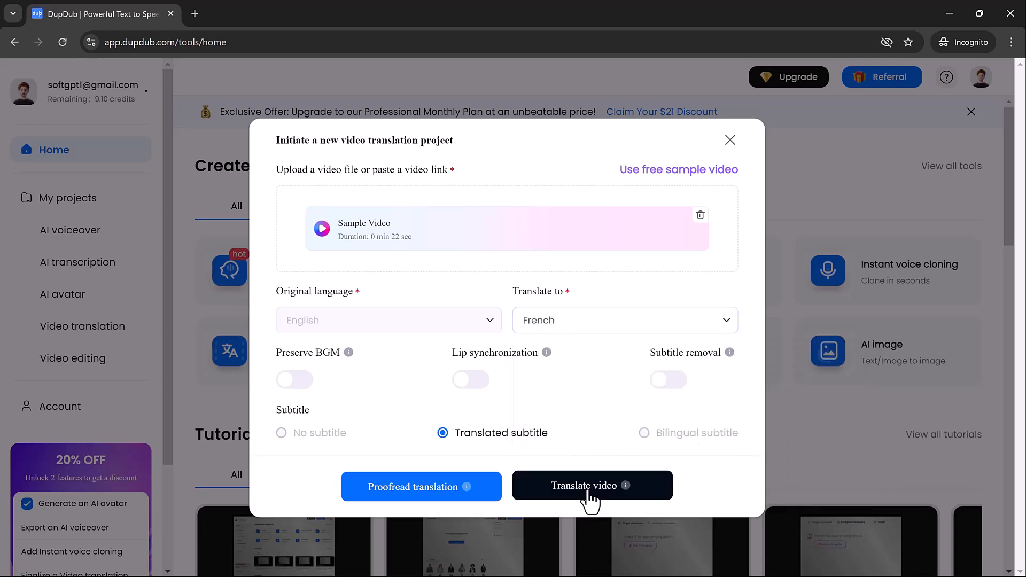
click(591, 486)
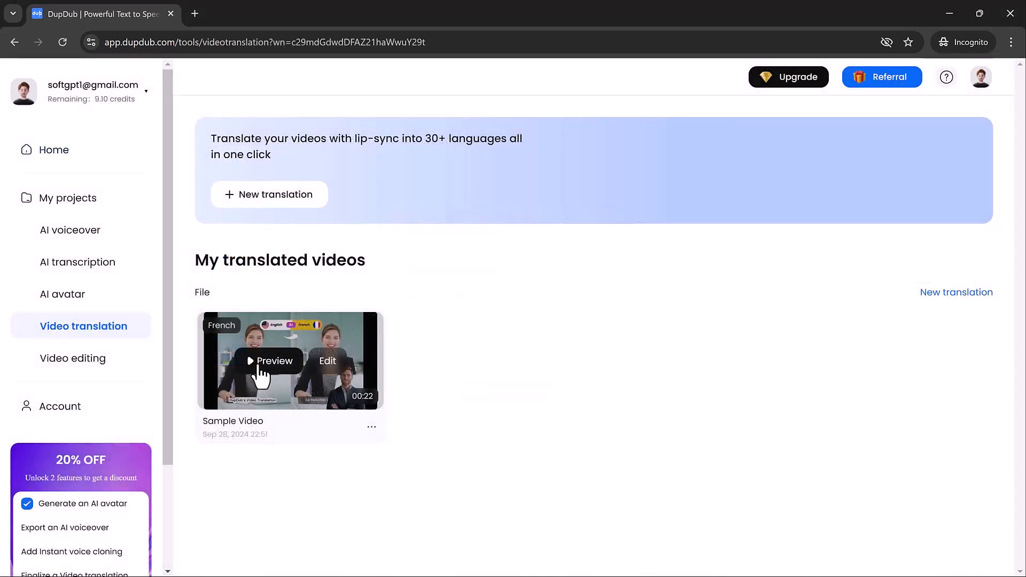
Preview the French translated sample video with subtitles, then close the preview
click(275, 360)
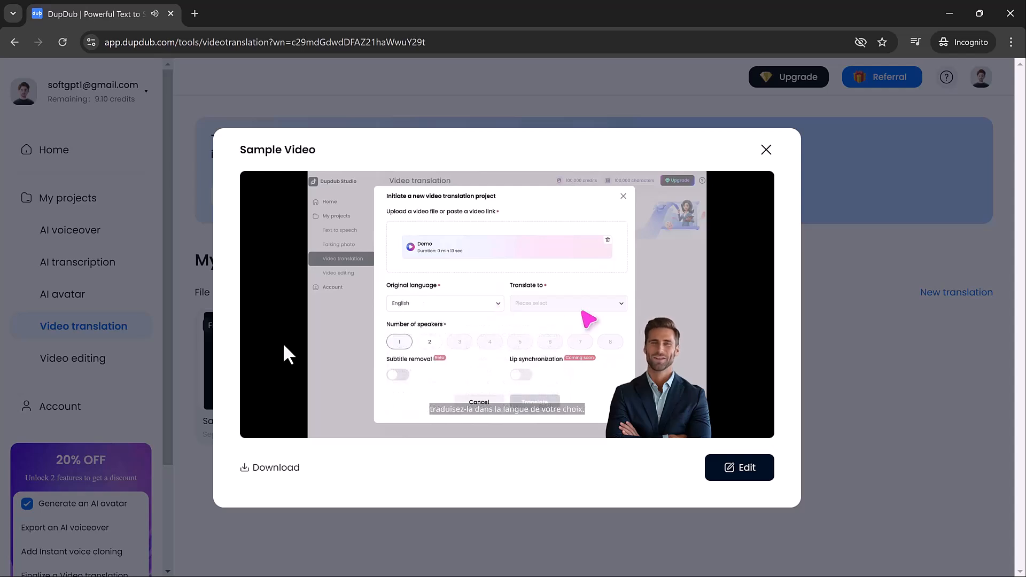
click(765, 150)
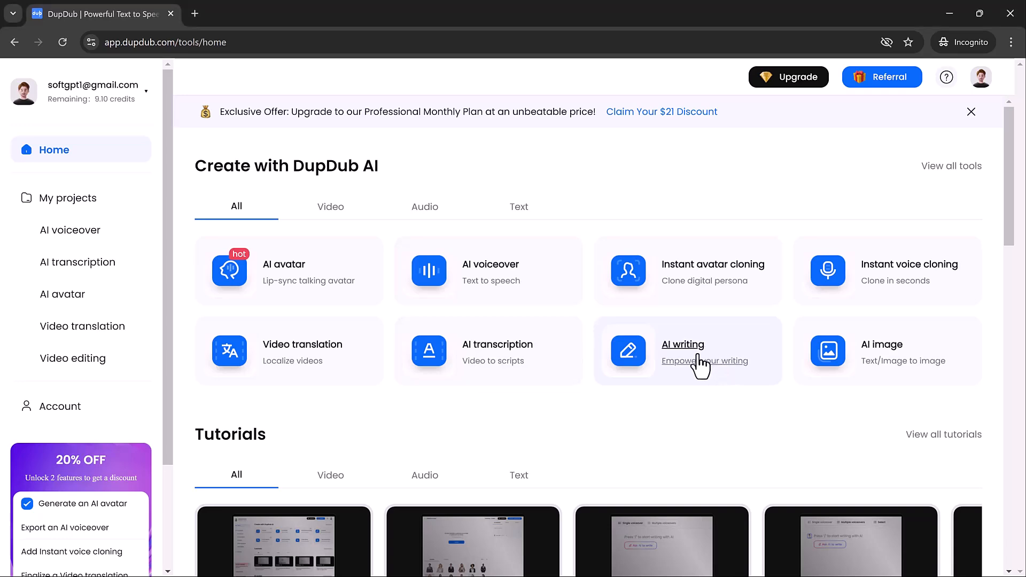
Have AI writing produce a social media post with five marketing tips, then go back Home
click(688, 351)
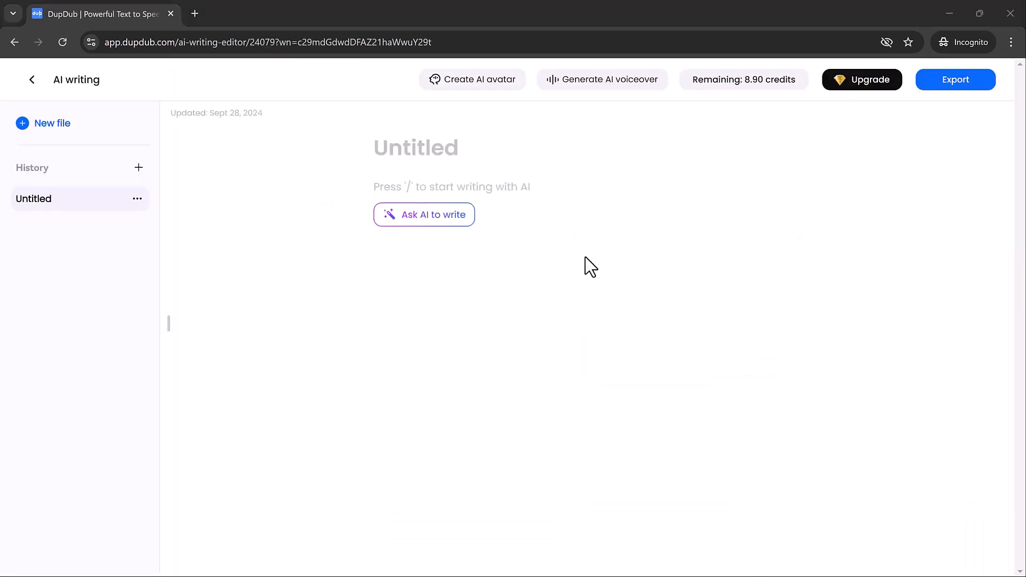
click(423, 215)
text(Write a social media content about mer)
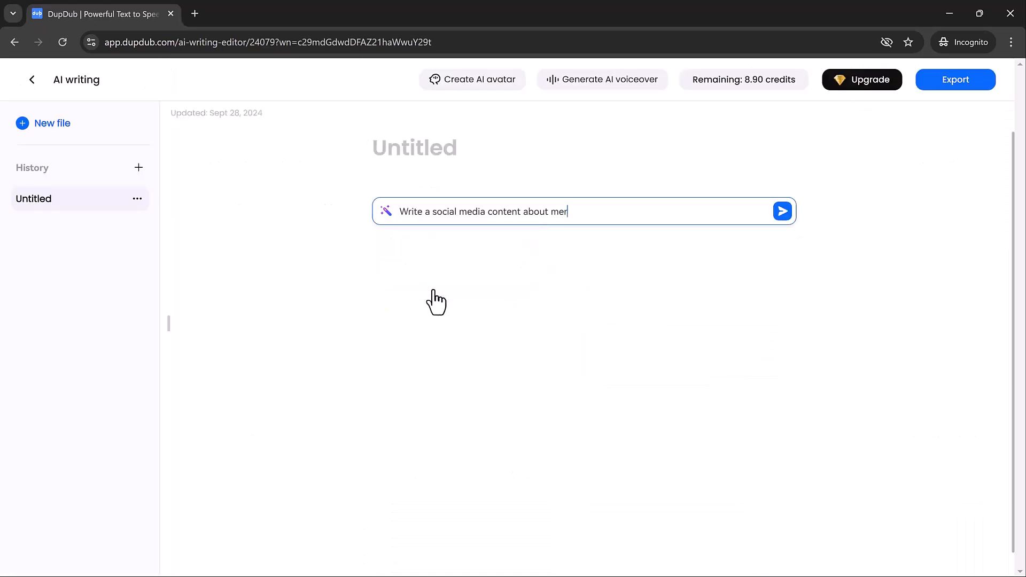
click(783, 211)
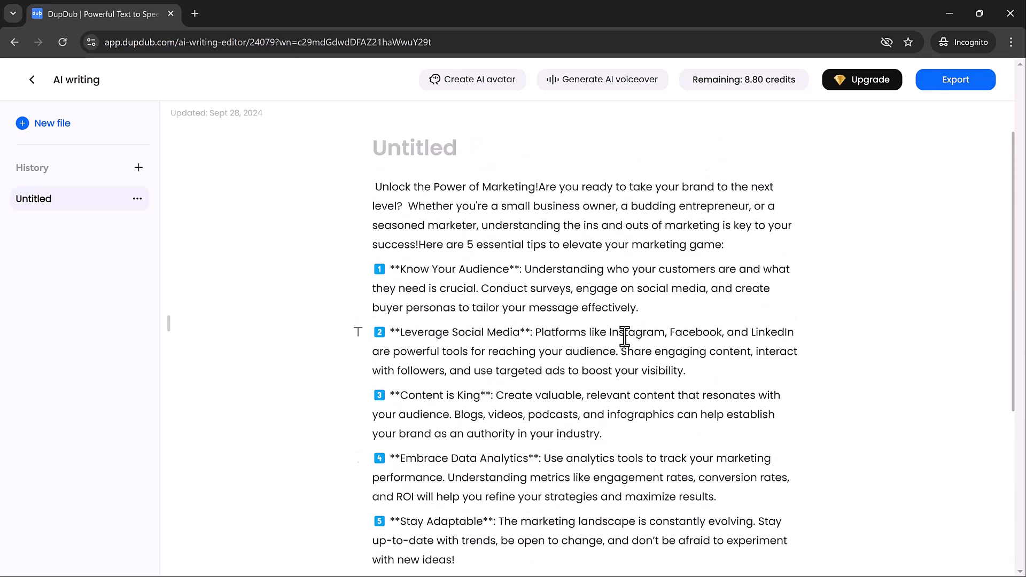
text(Marketi)
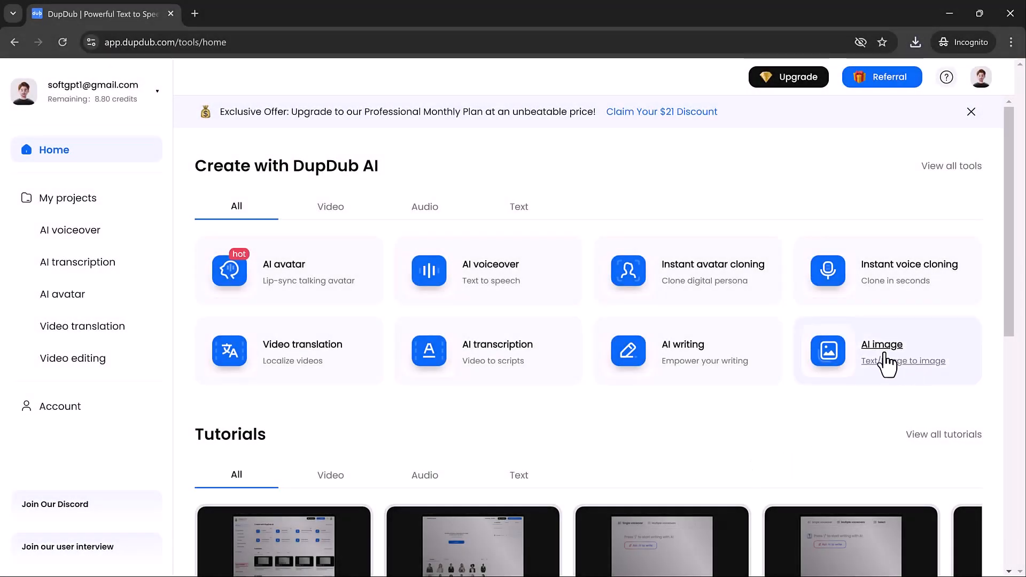
Generate four AI images of 'Tiger drinking water', then close the image generator
click(882, 346)
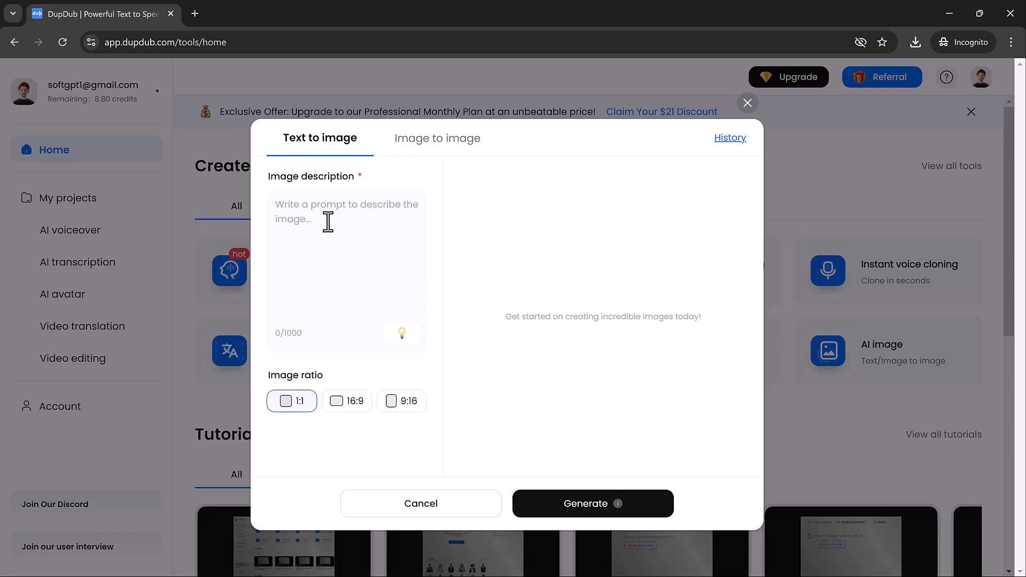
text(Tiger drinking water)
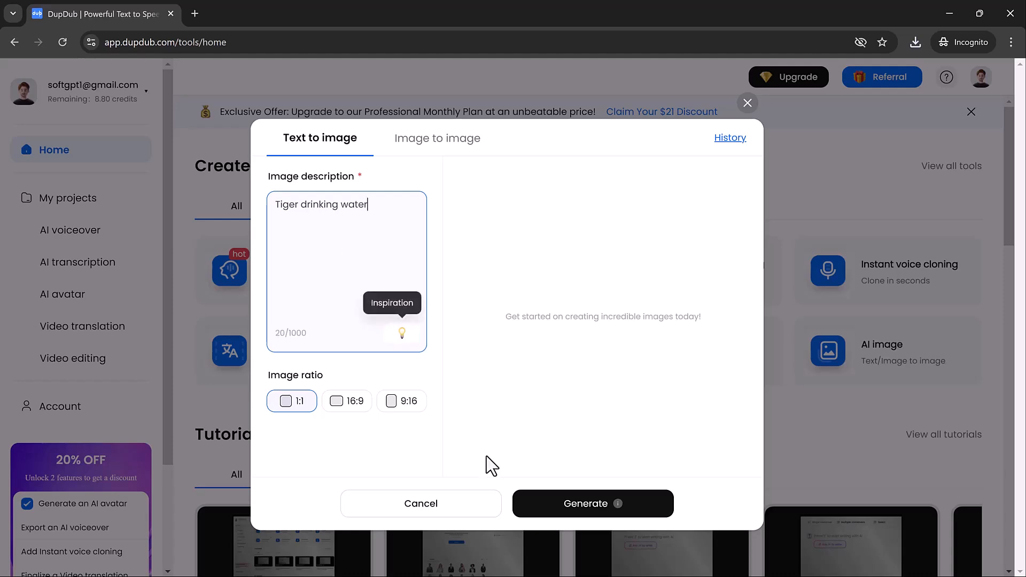
click(591, 503)
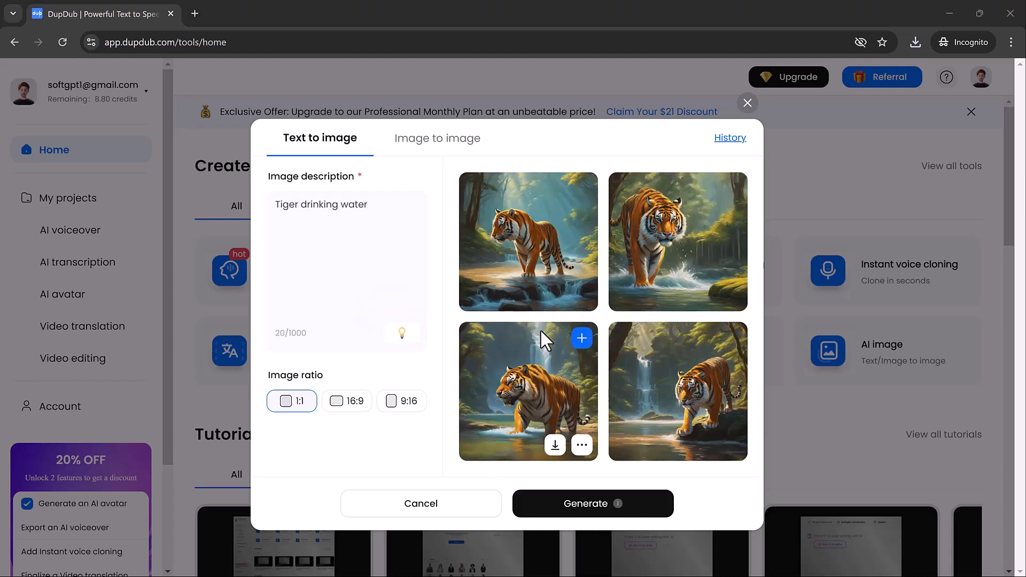
mouse_move(650, 396)
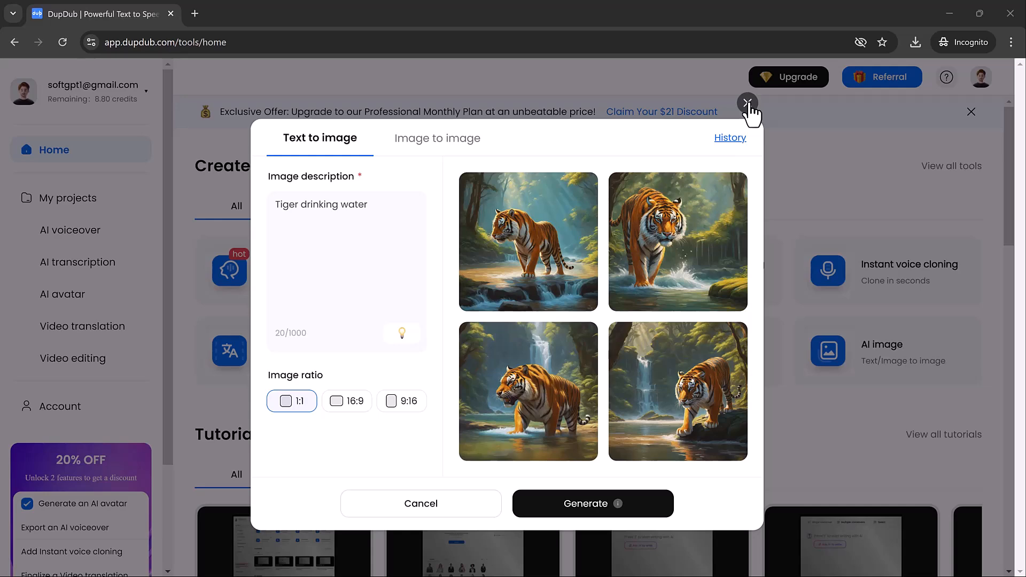
click(747, 103)
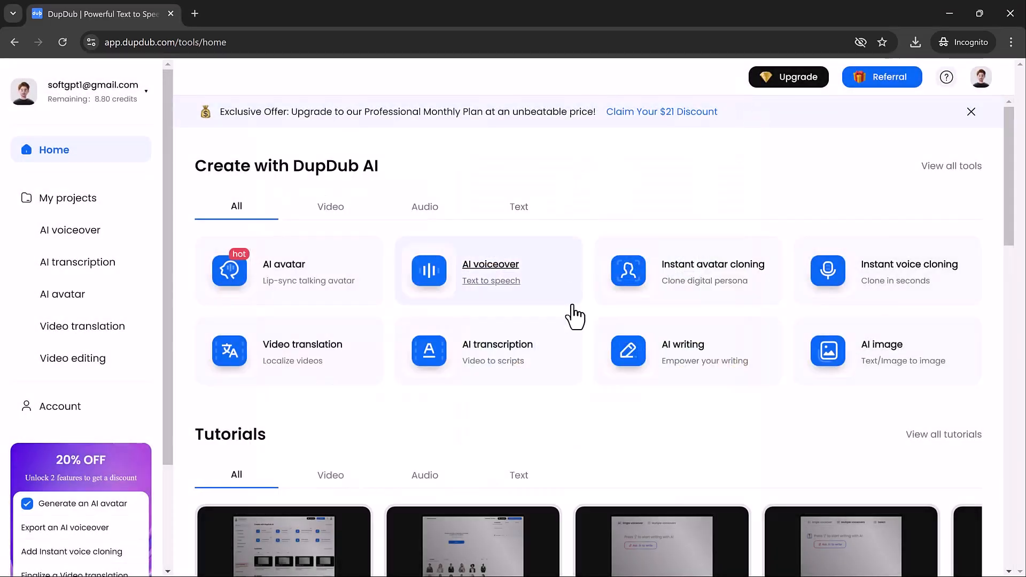
mouse_move(1011, 234)
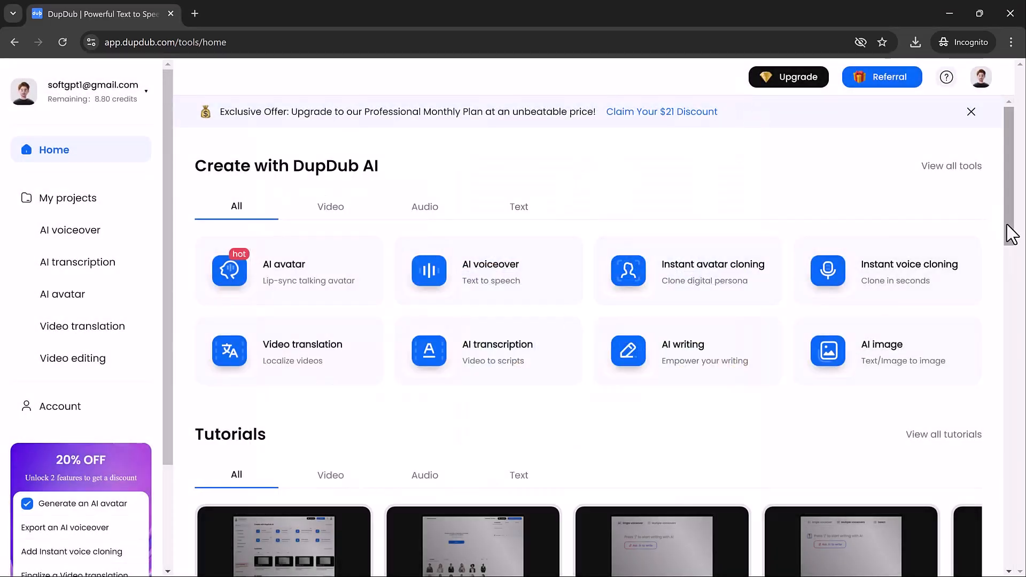
scroll(down, 3)
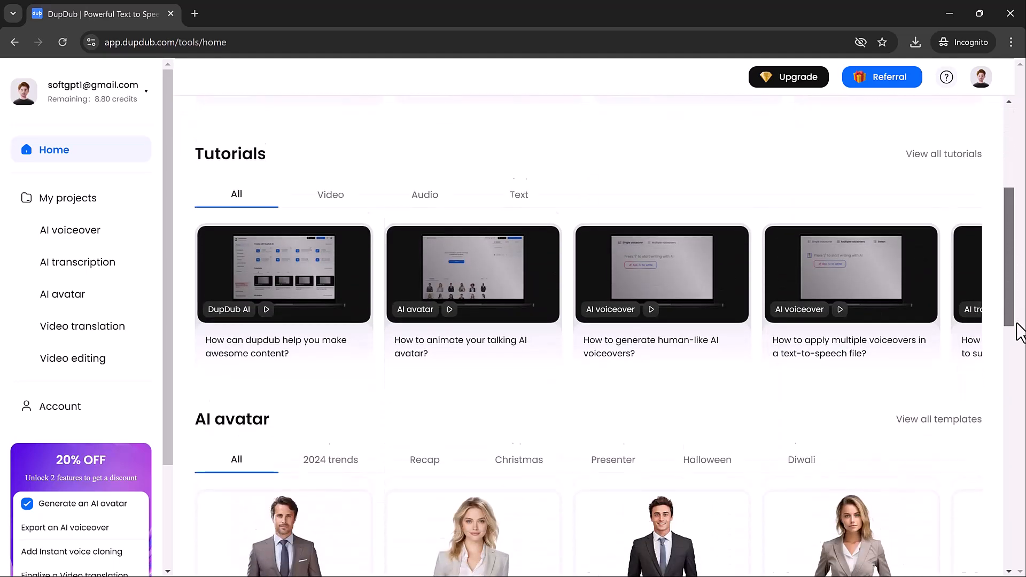
scroll(down, 3)
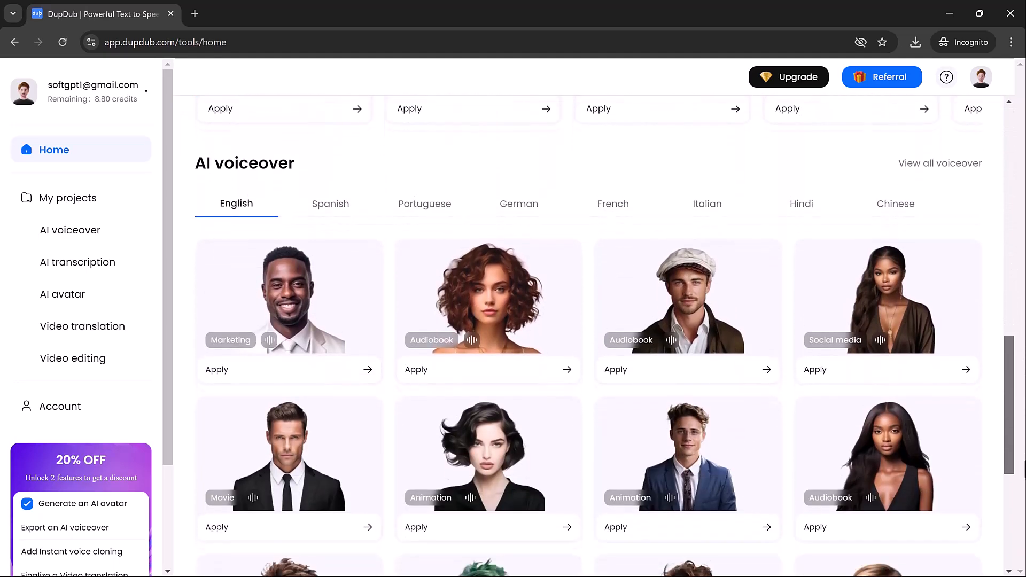
scroll(down, 3)
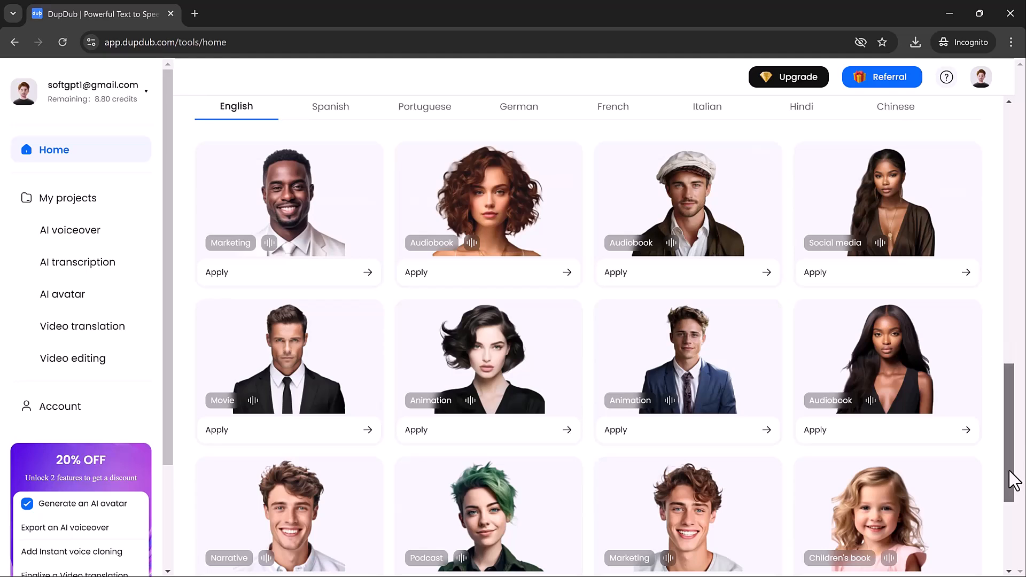
scroll(down, 3)
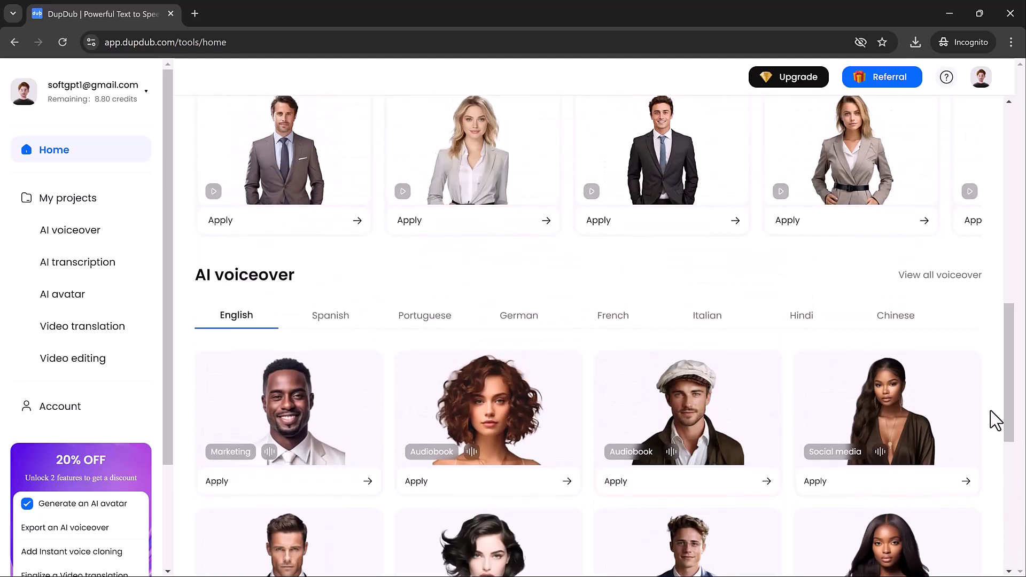
scroll(up, 3)
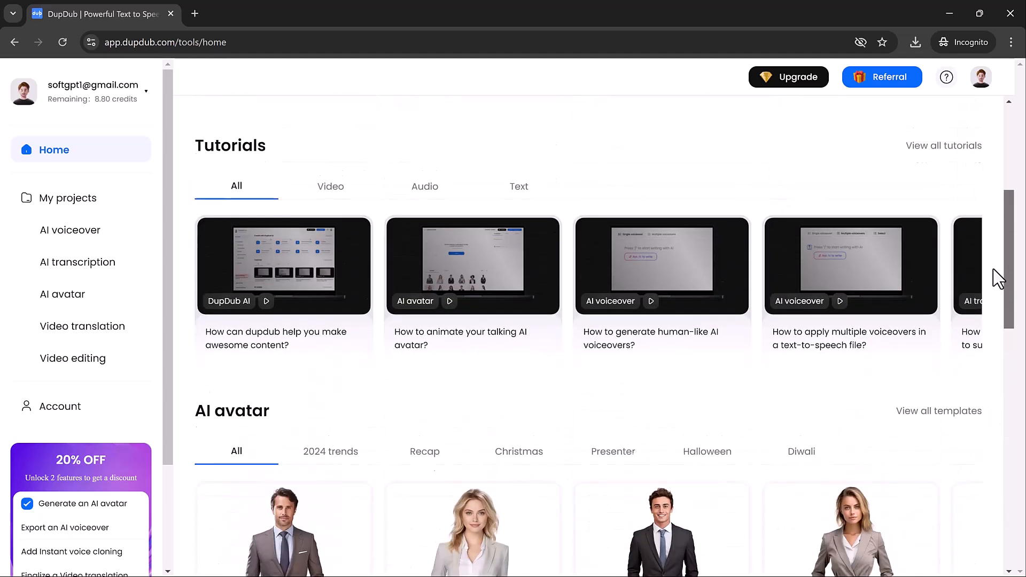